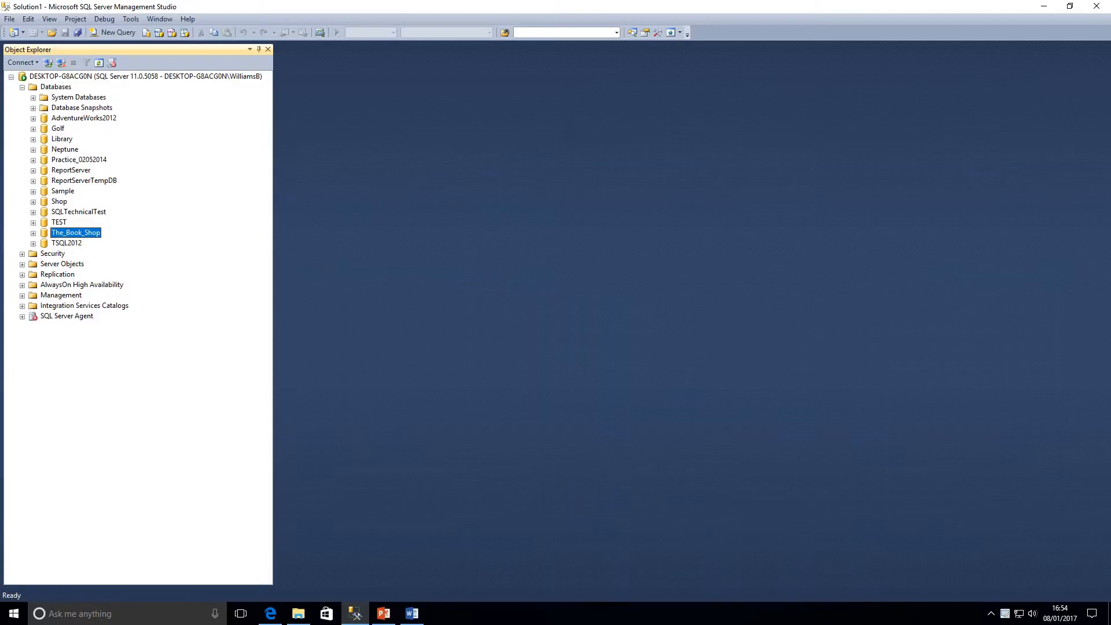
Step: Start a new query on The_Book_Shop and write SELECT * FROM Customers
right_click(75, 233)
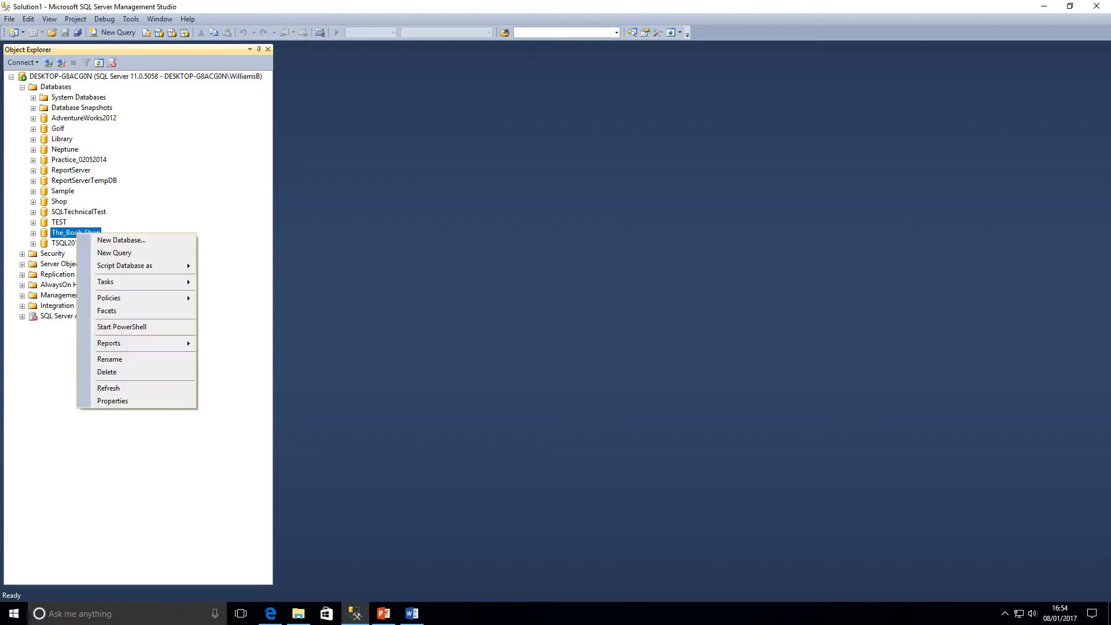
click(113, 252)
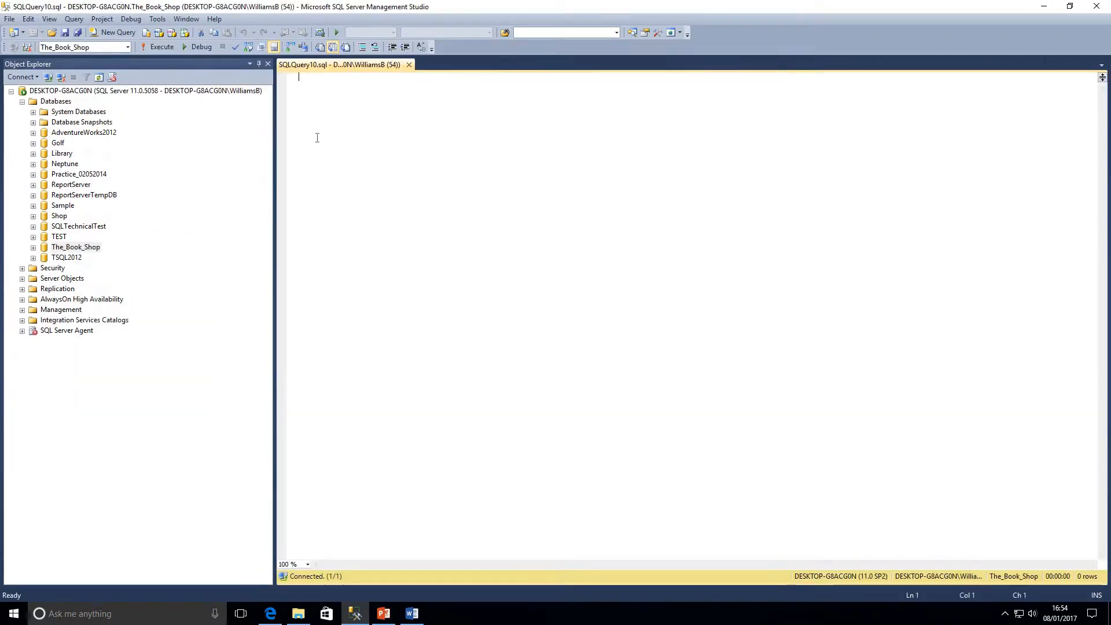
text(SELECT)
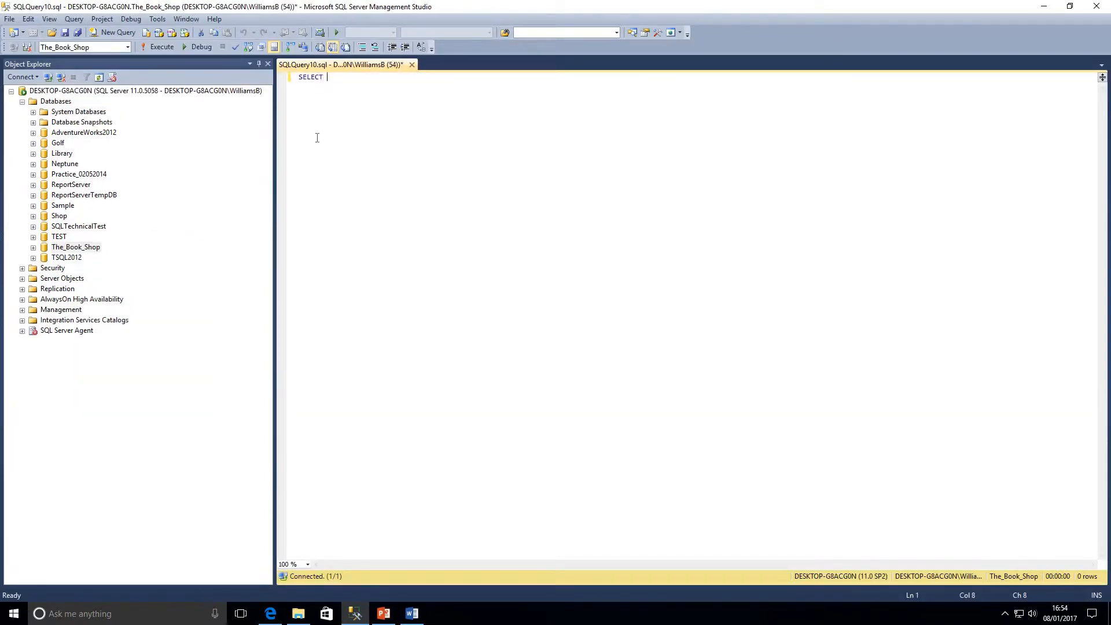
text(* FROM Customers)
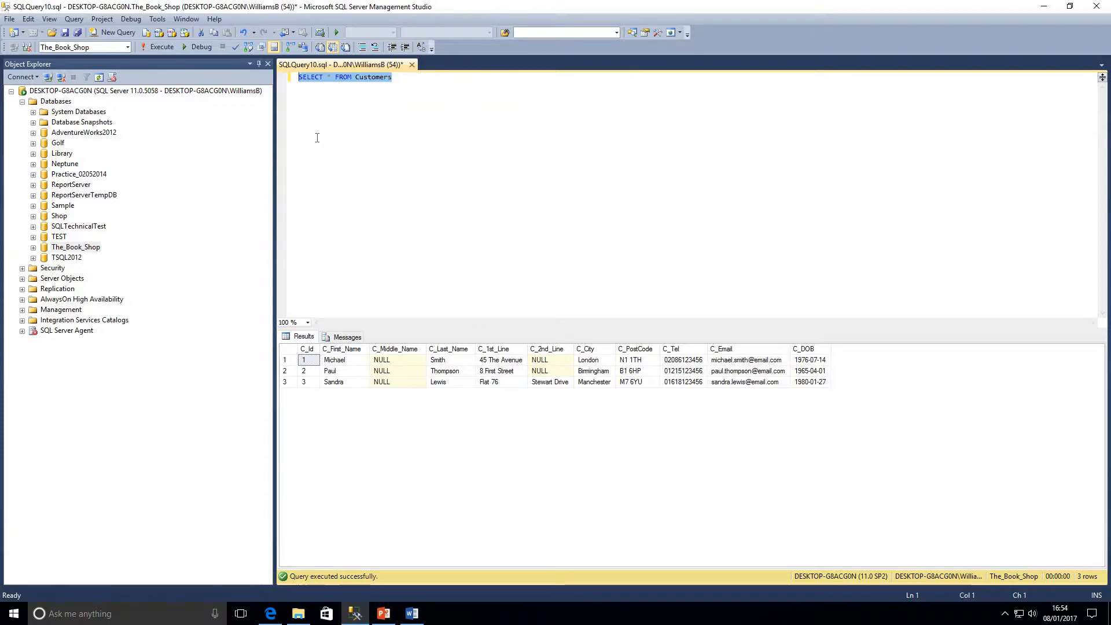
mouse_move(331, 83)
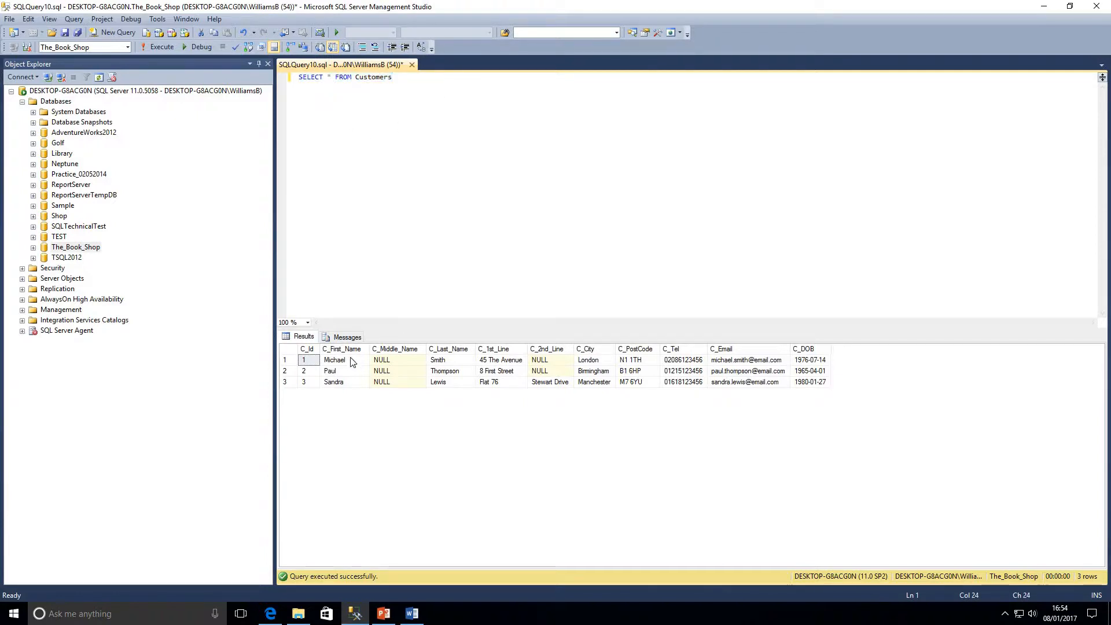
mouse_move(467, 362)
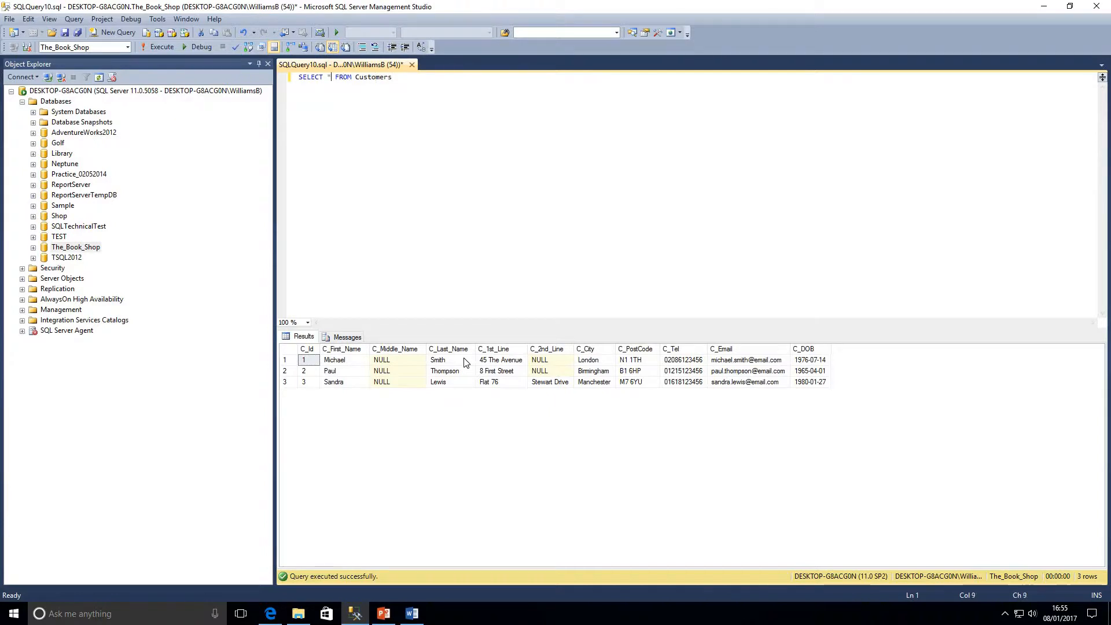
Step: Select C_First_Name, C_Last_Name from Customers and run the query
text(C_First_Name)
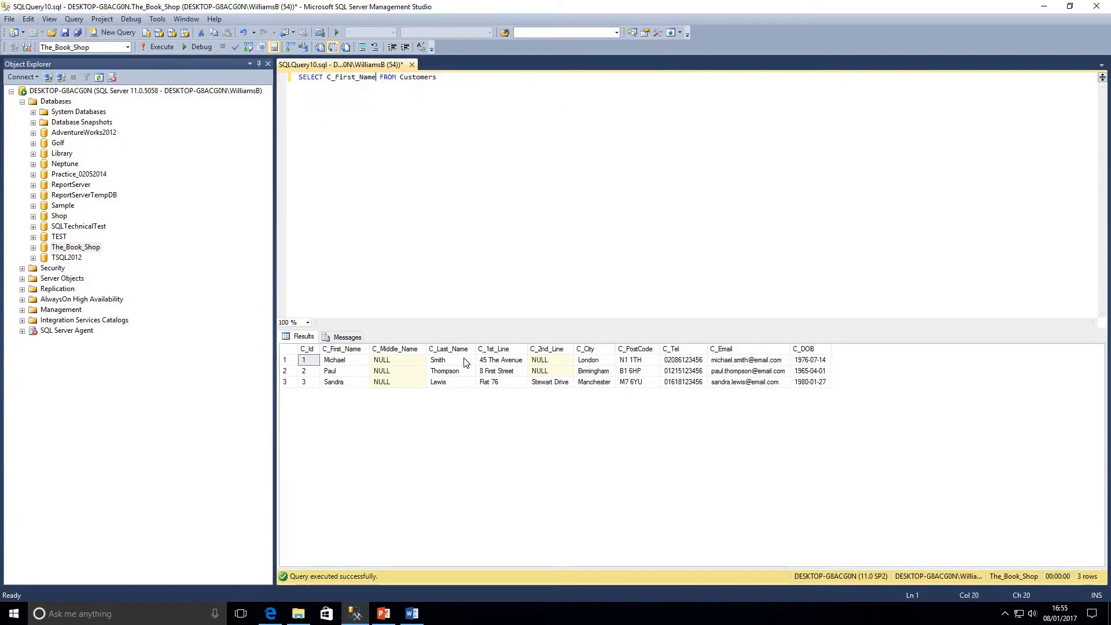
text(, C_La)
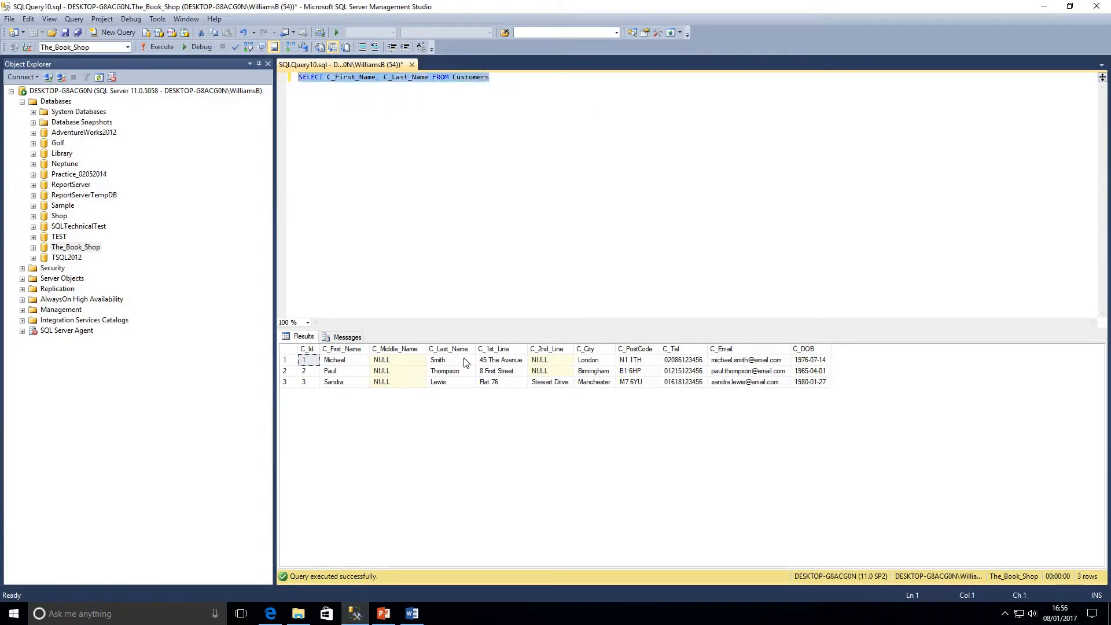
click(162, 47)
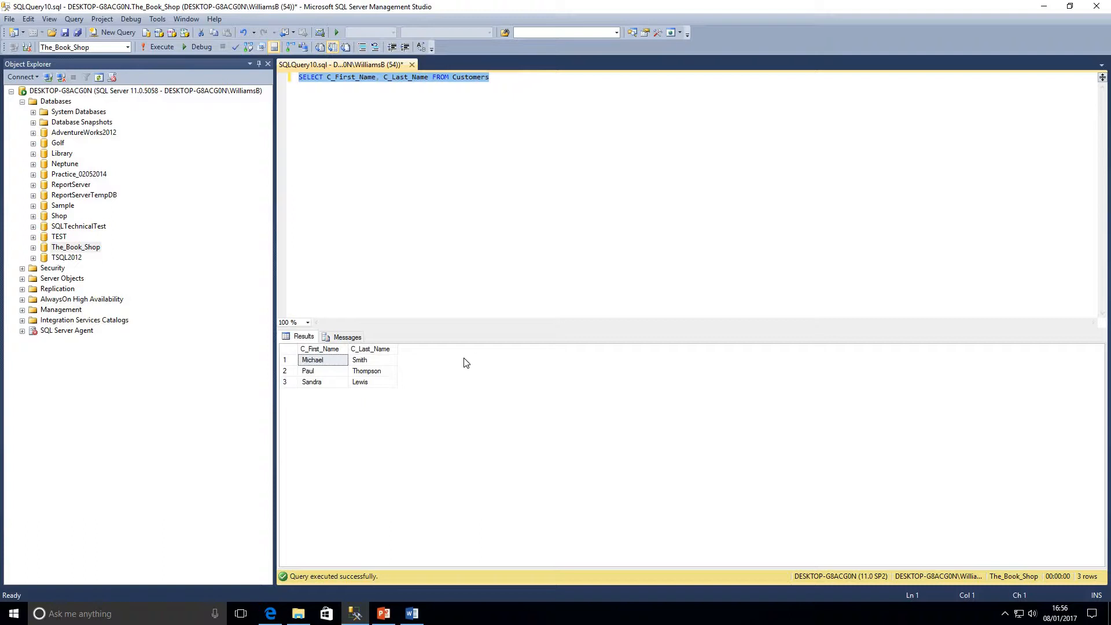
Step: Replace the comma with + so first and last names join into one column
click(462, 77)
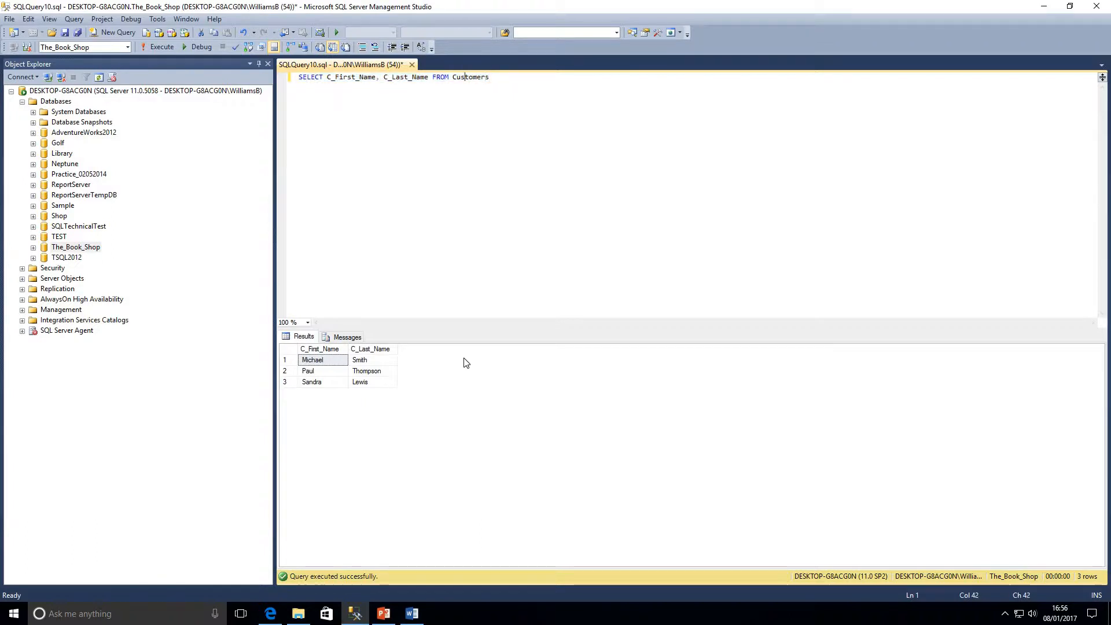
click(380, 76)
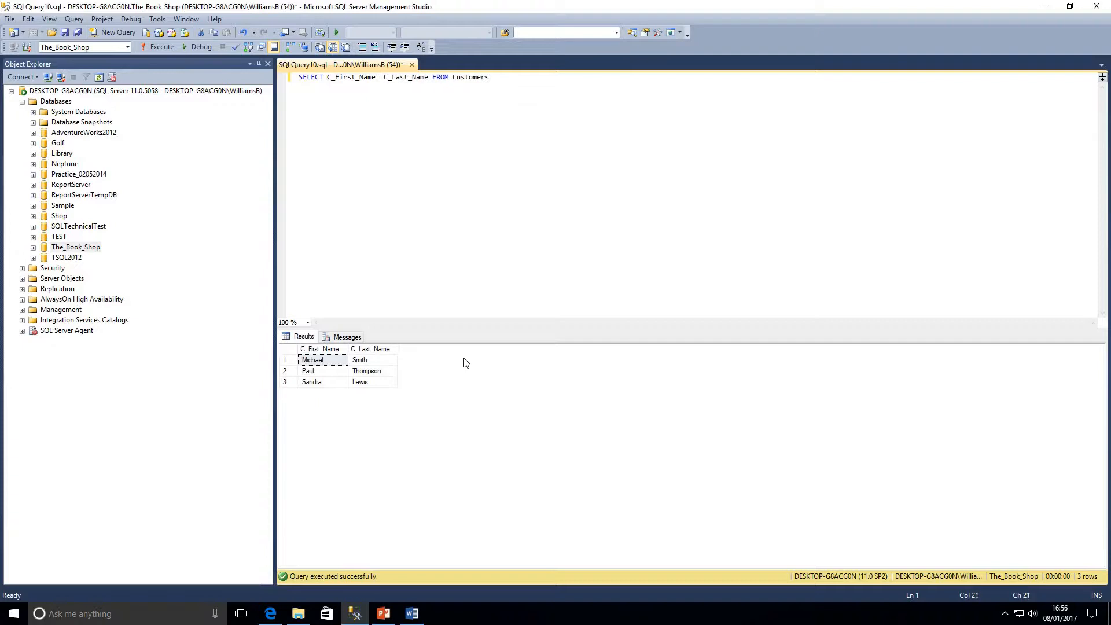
text(+)
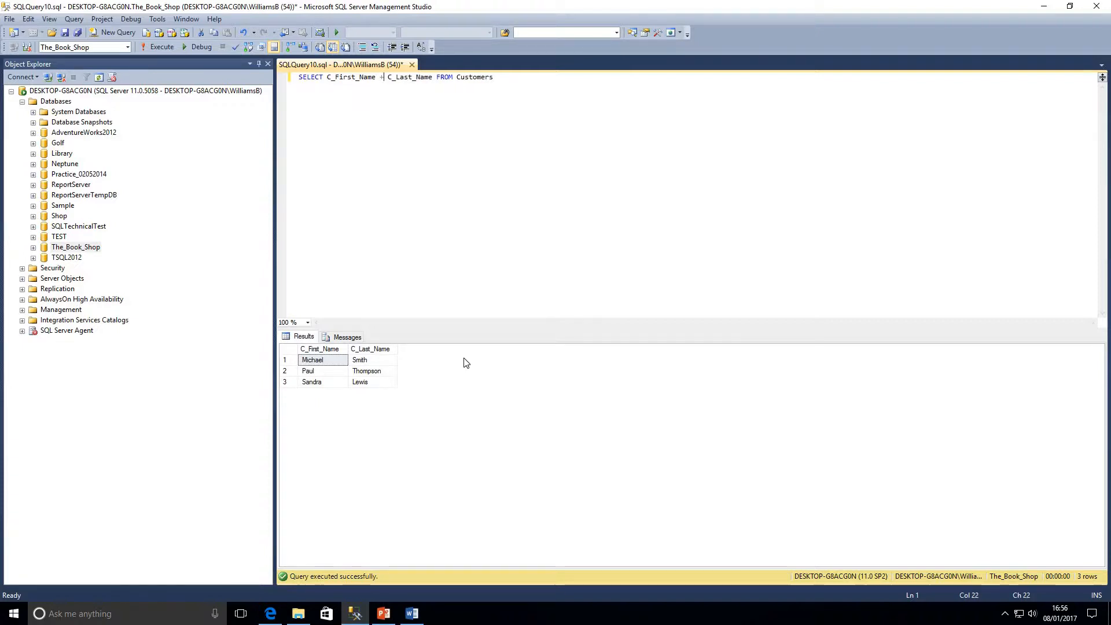
key(ctrl+a)
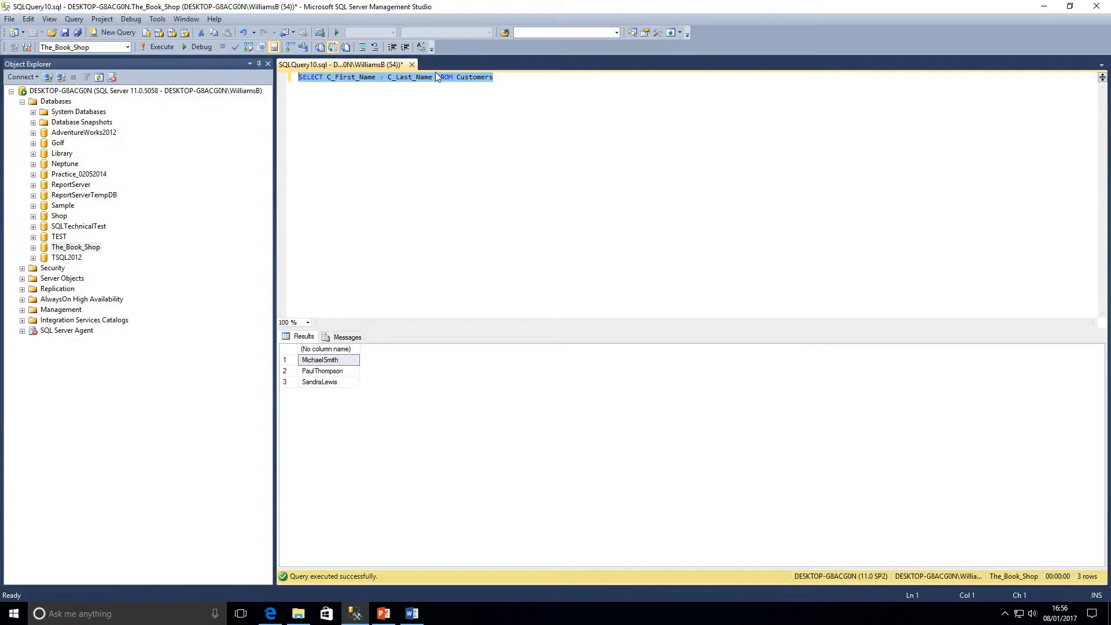
Step: Alias the joined names AS [Full Name] and move to where the space goes
text(AS)
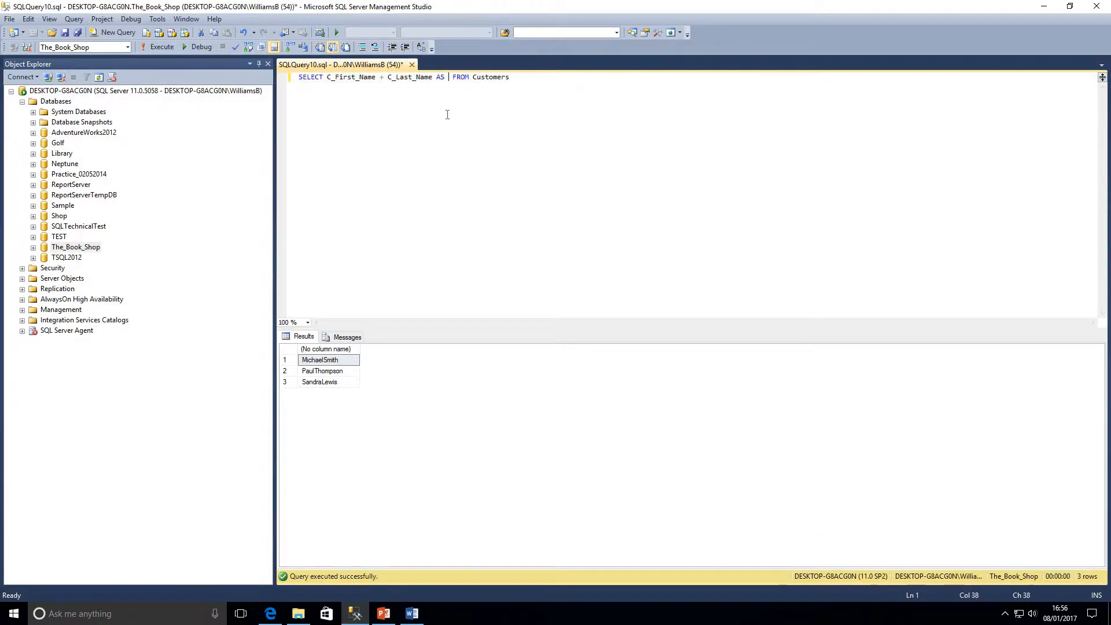
text([Full)
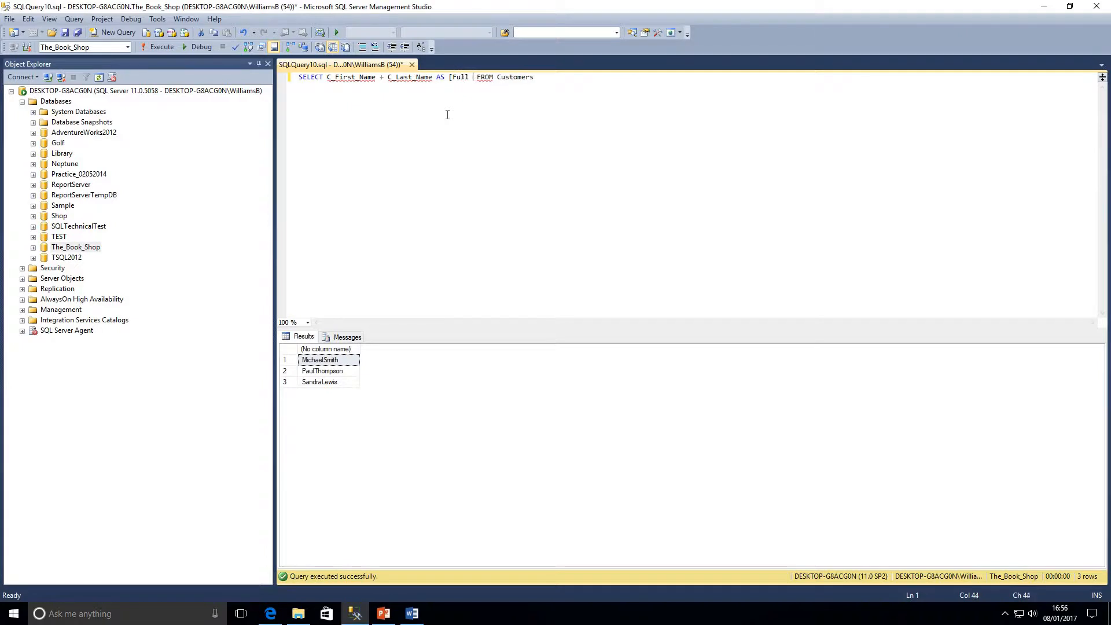
text(Name)
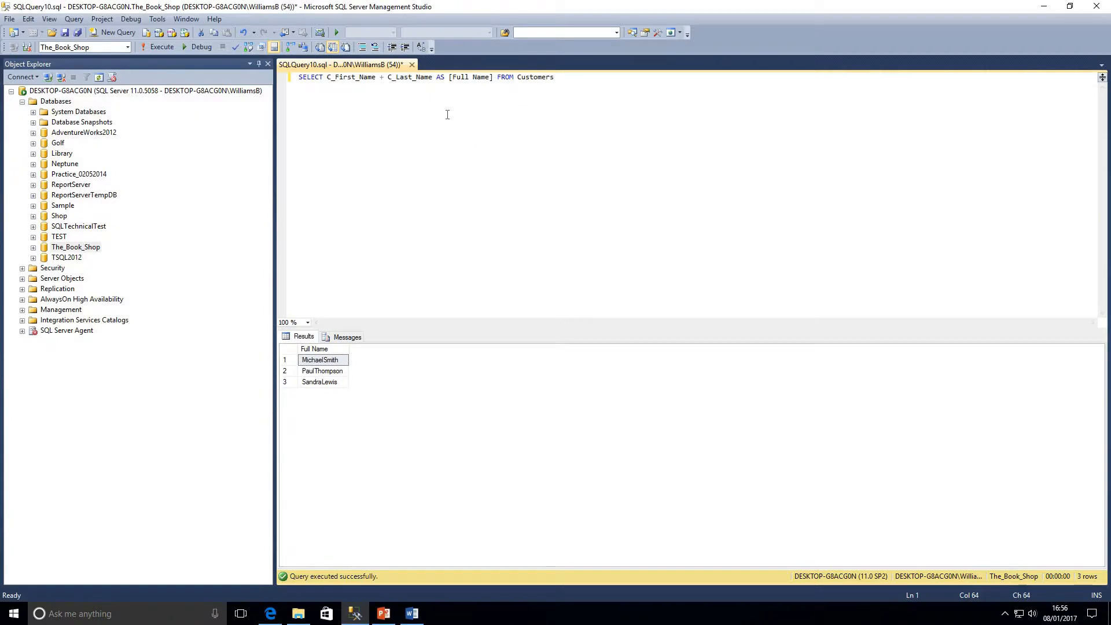
click(555, 77)
text( + ' ')
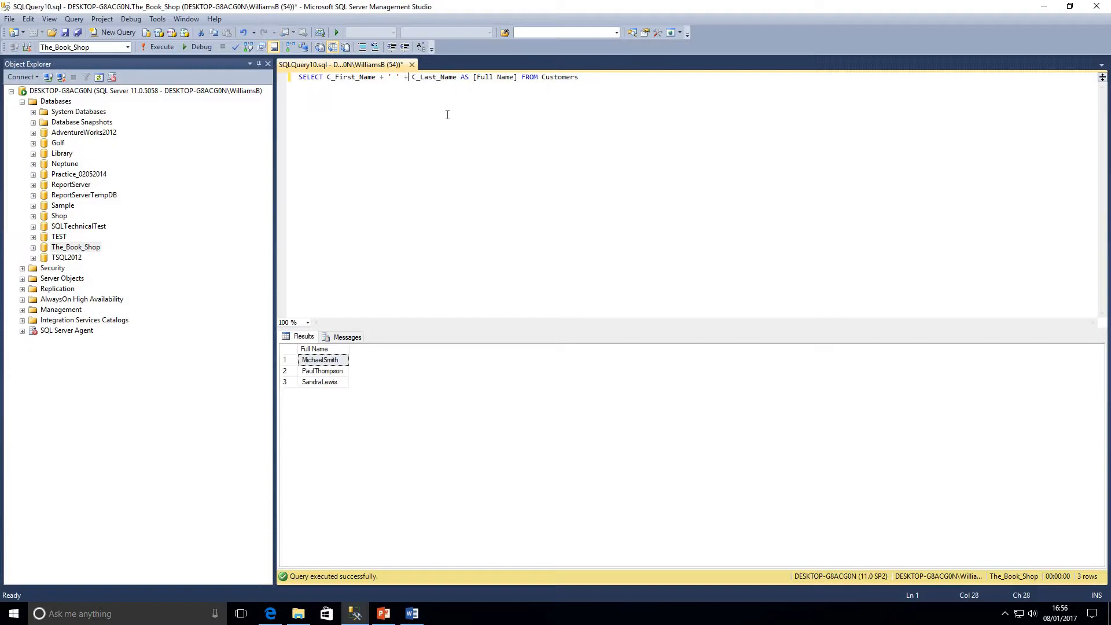
click(364, 76)
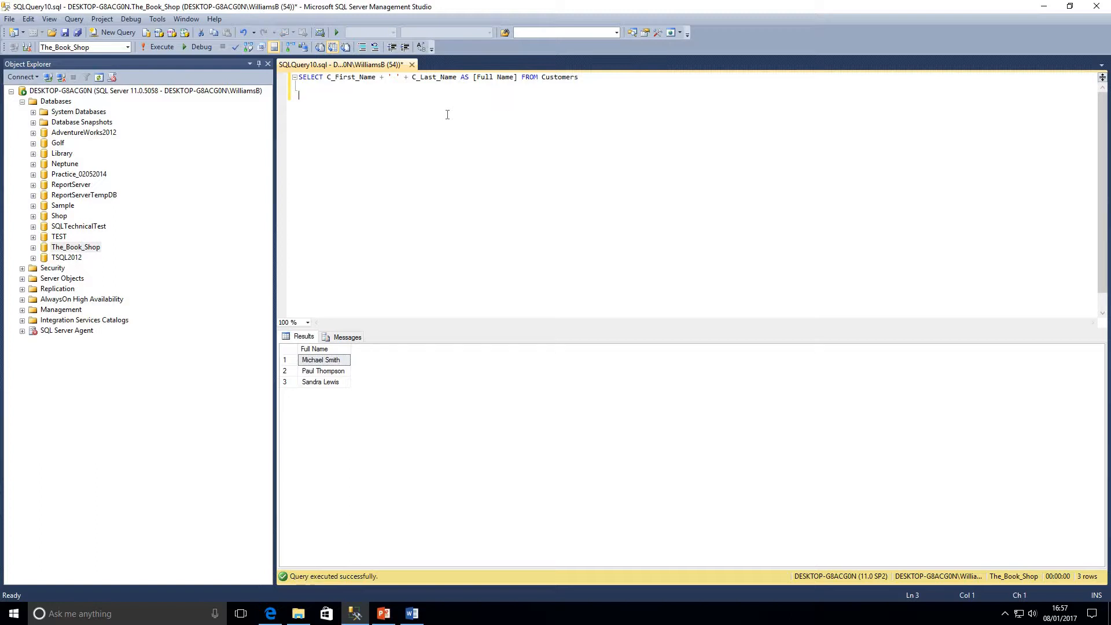
mouse_move(56, 233)
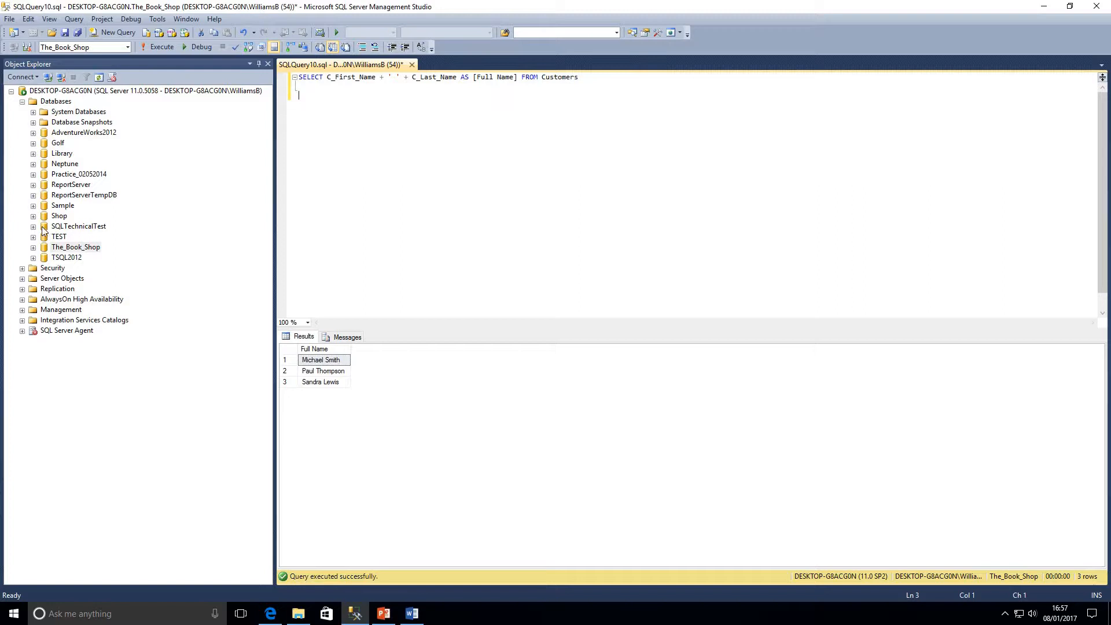
Step: Expand The_Book_Shop > Tables > dbo.Customers > Columns in Object Explorer
click(32, 246)
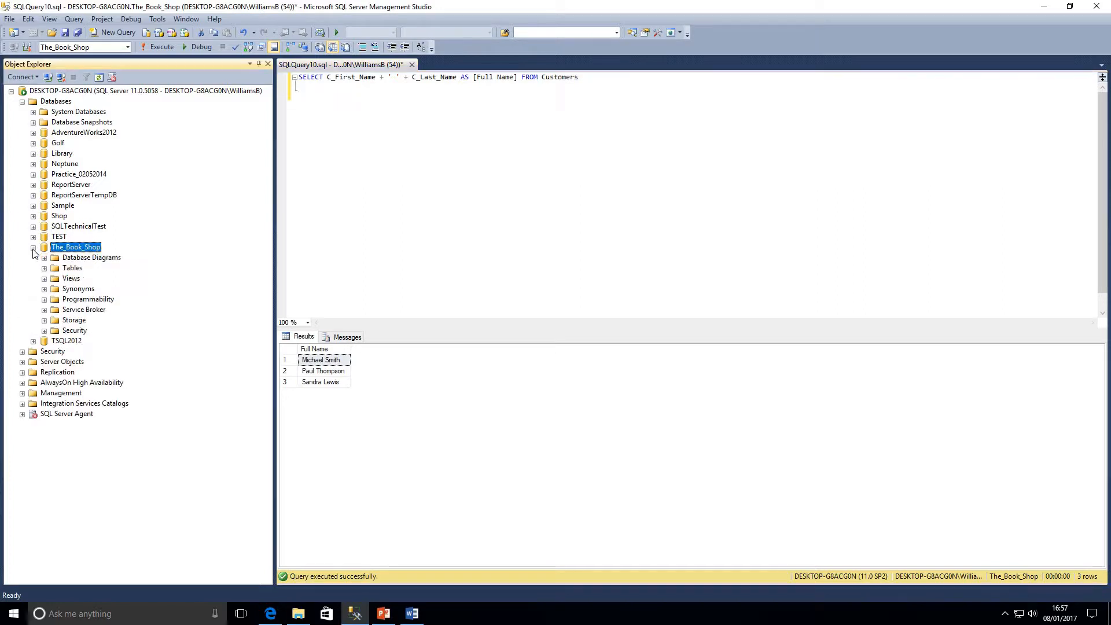
click(44, 268)
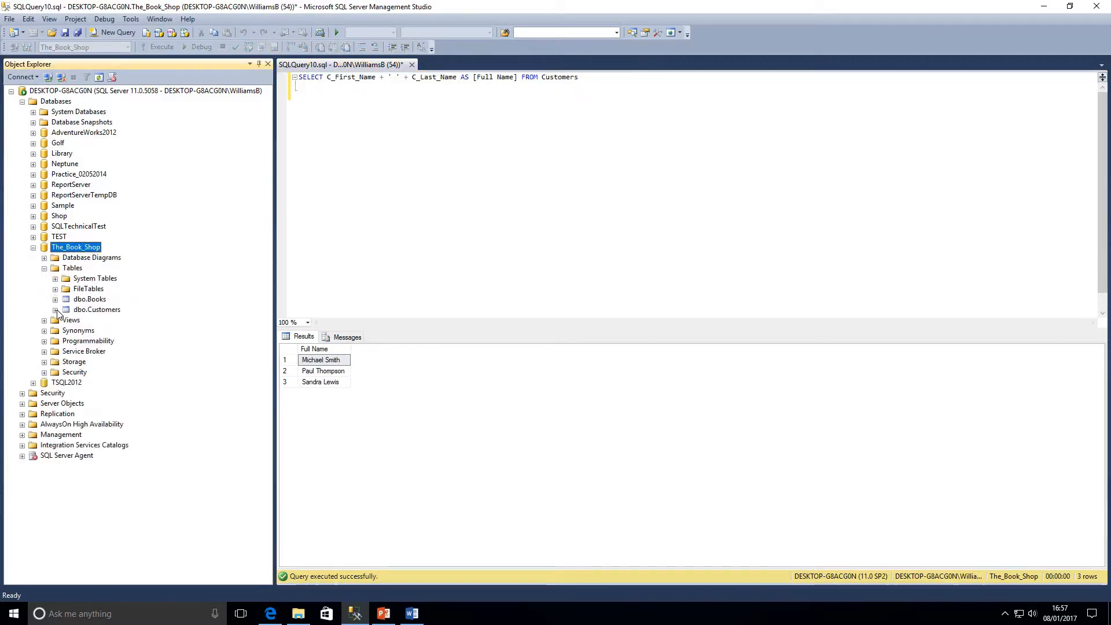
click(56, 310)
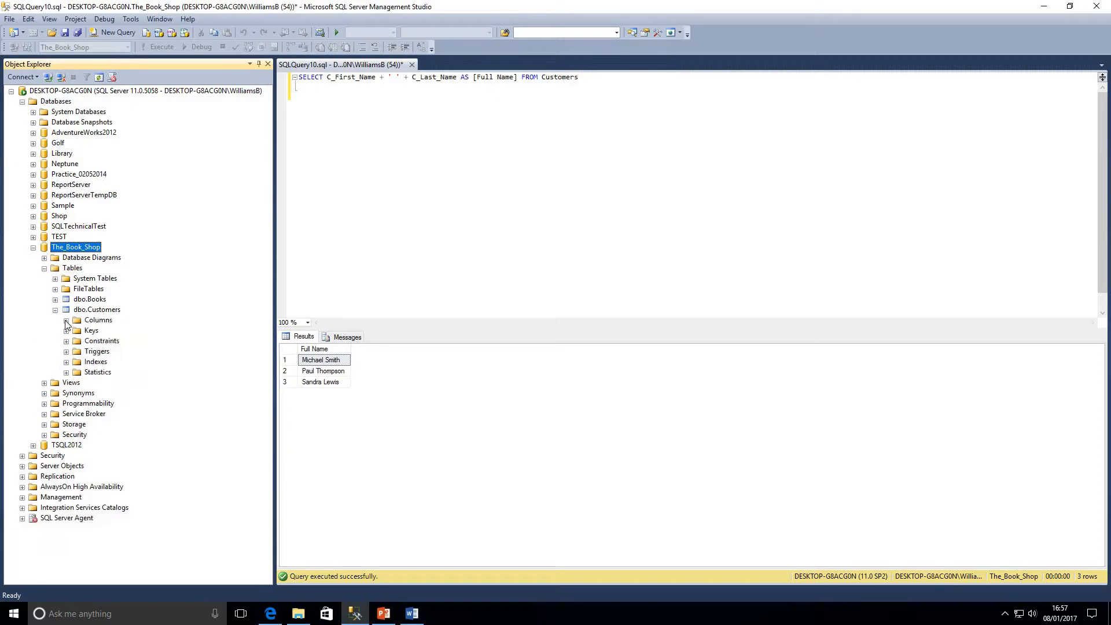
click(66, 320)
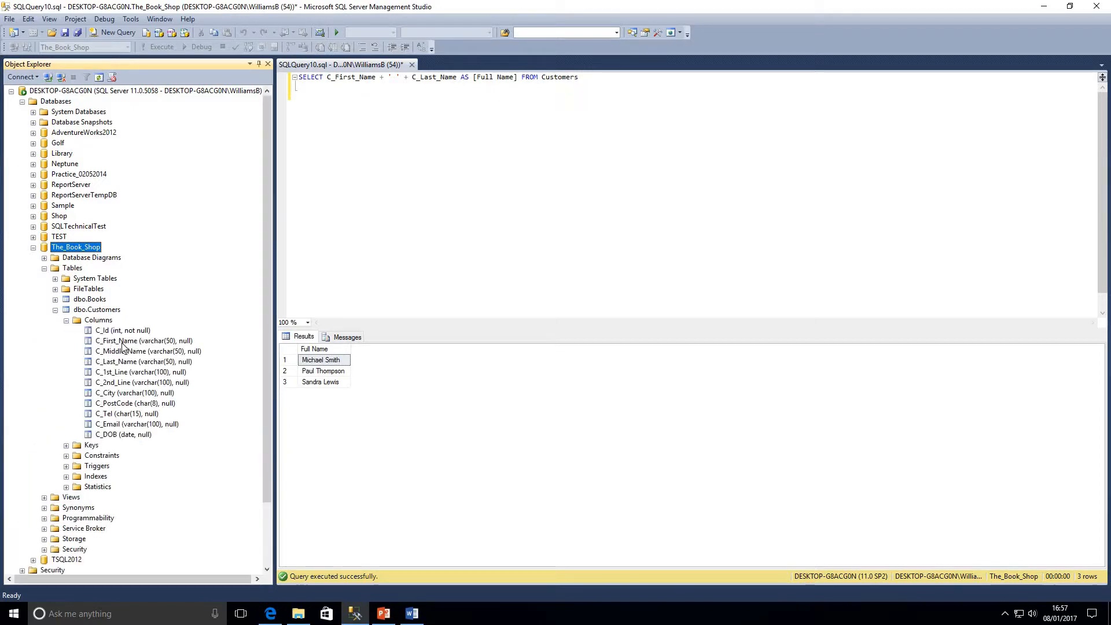
mouse_move(172, 347)
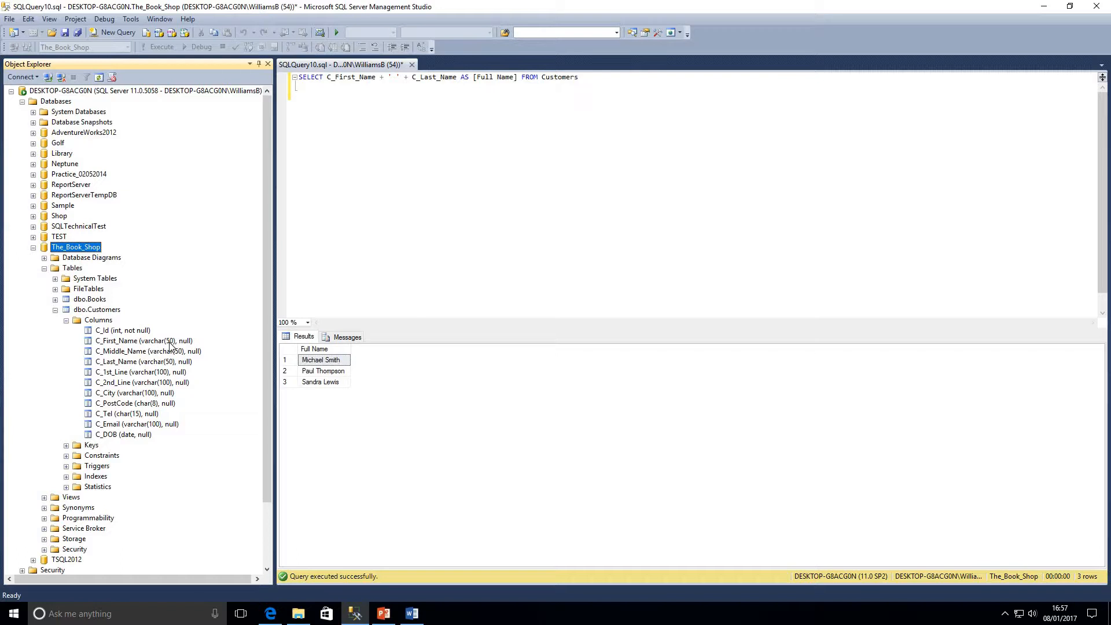
mouse_move(168, 367)
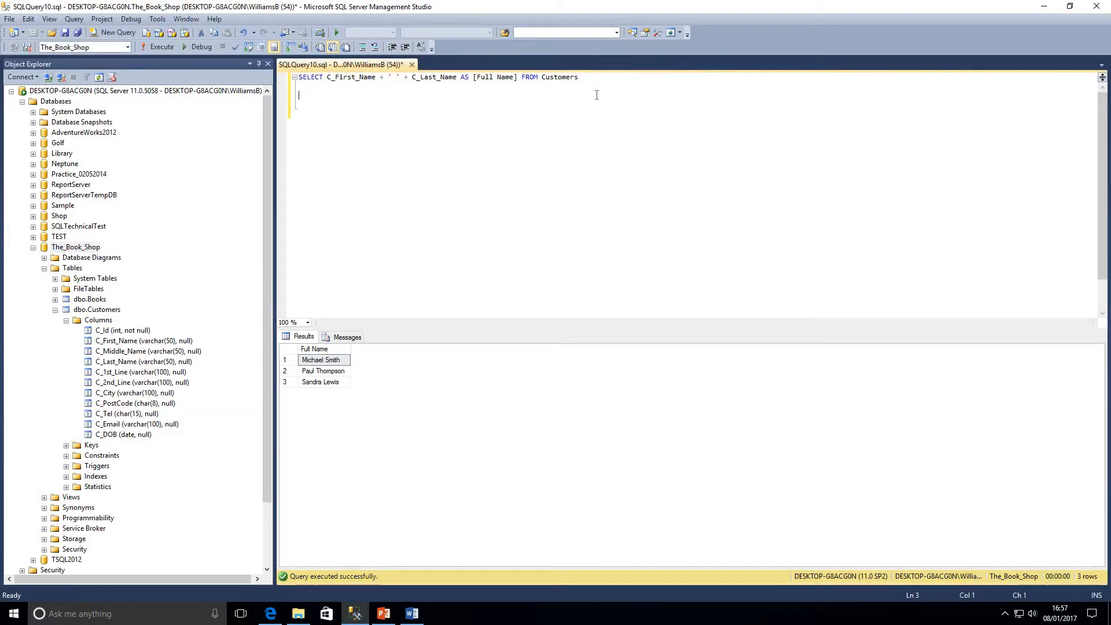
Step: Start a second SELECT statement below the Full Name query and expand dbo.Books
text(SELECT C_Id,)
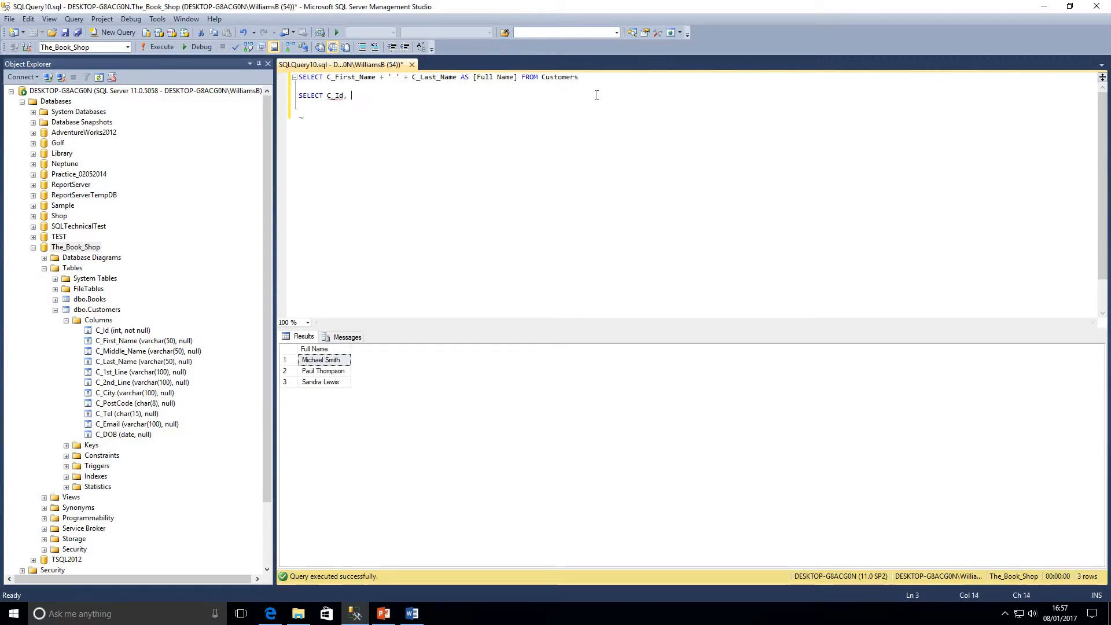
key(Backspace)
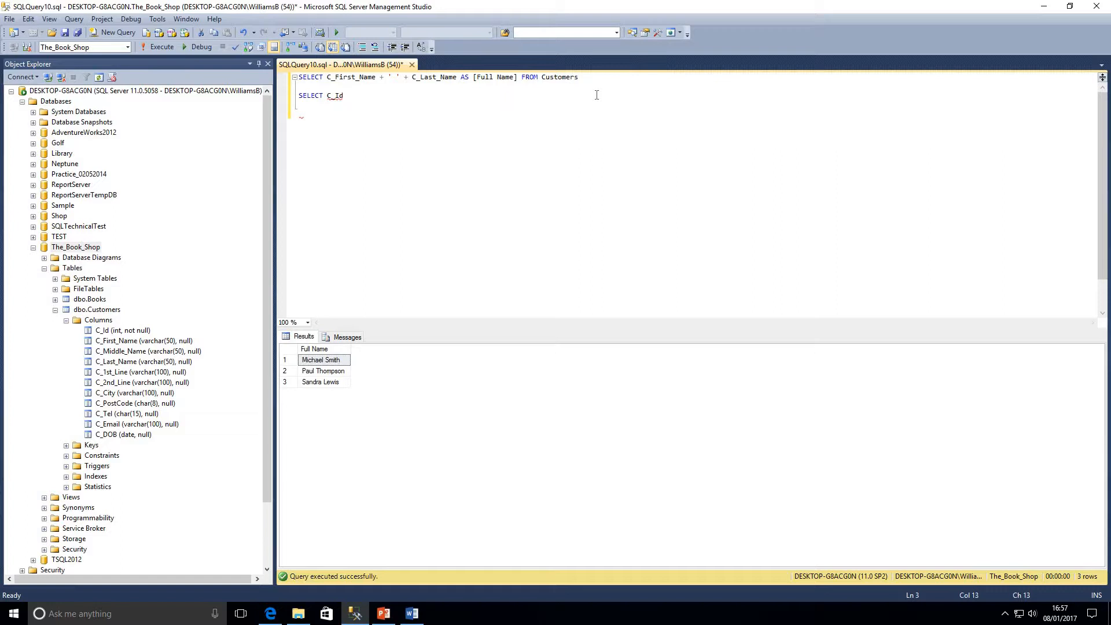
text(+)
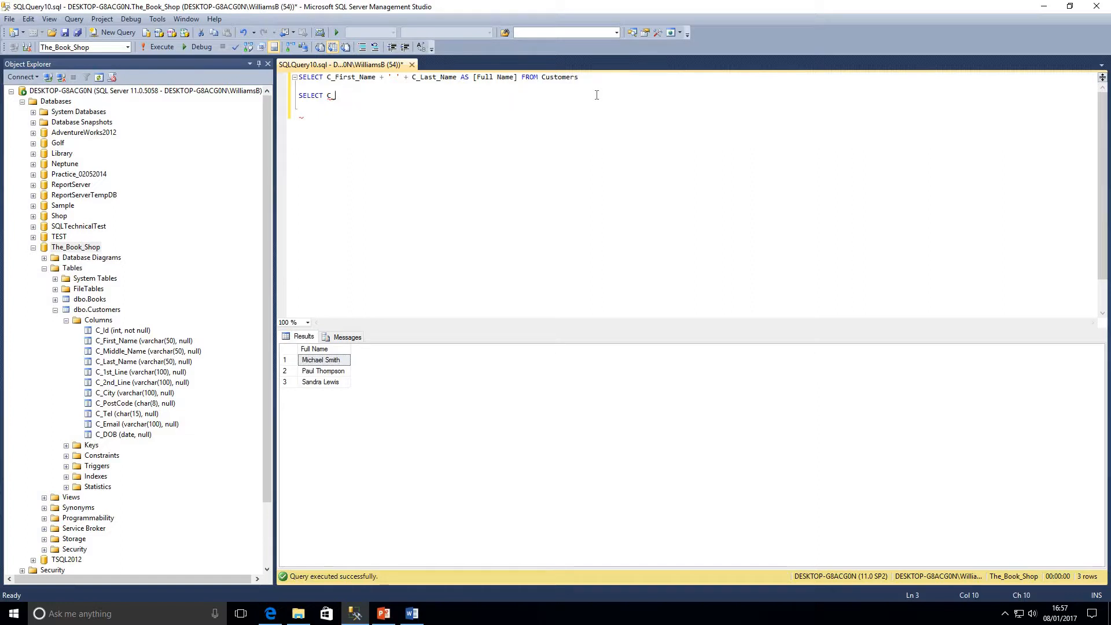
key(BackSpace)
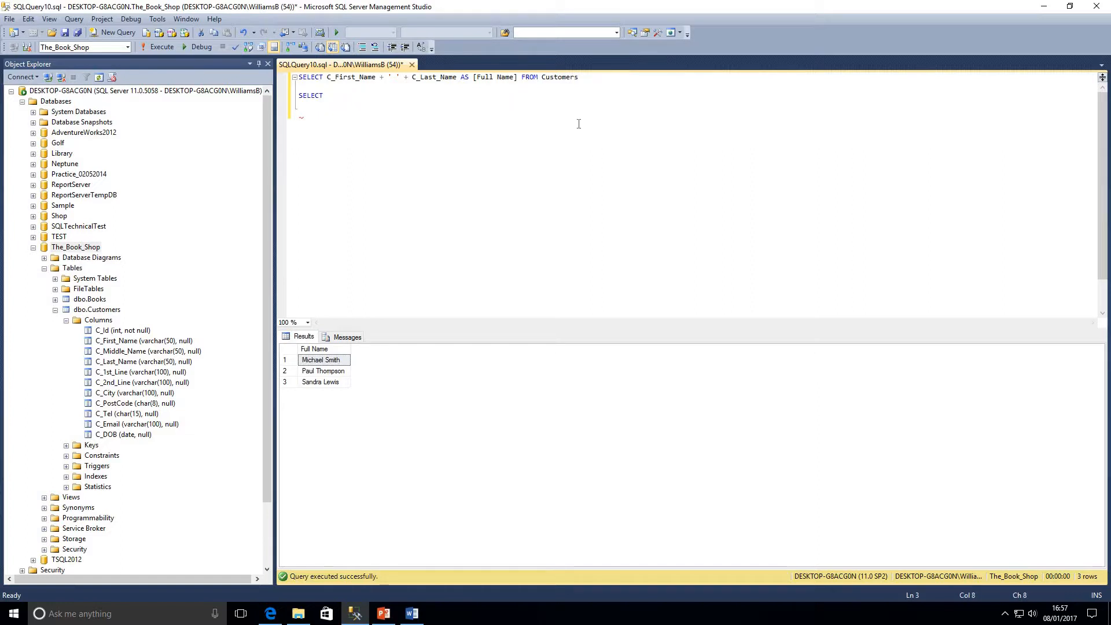
click(55, 299)
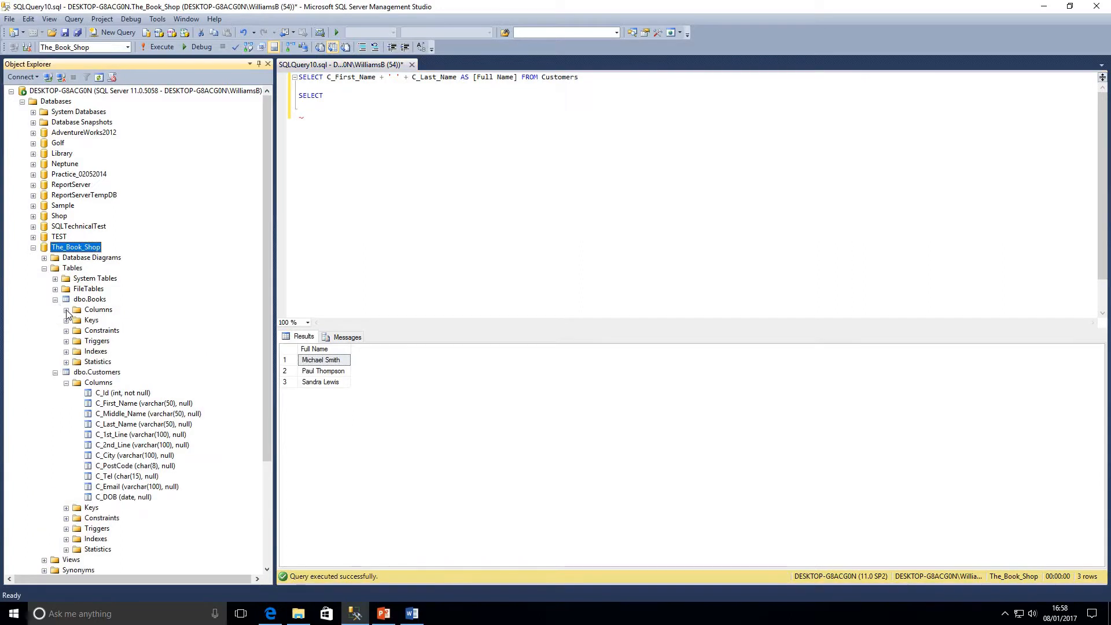
Step: Write SELECT P_Id + P_Stock AS Result FROM Books as the second query
click(66, 310)
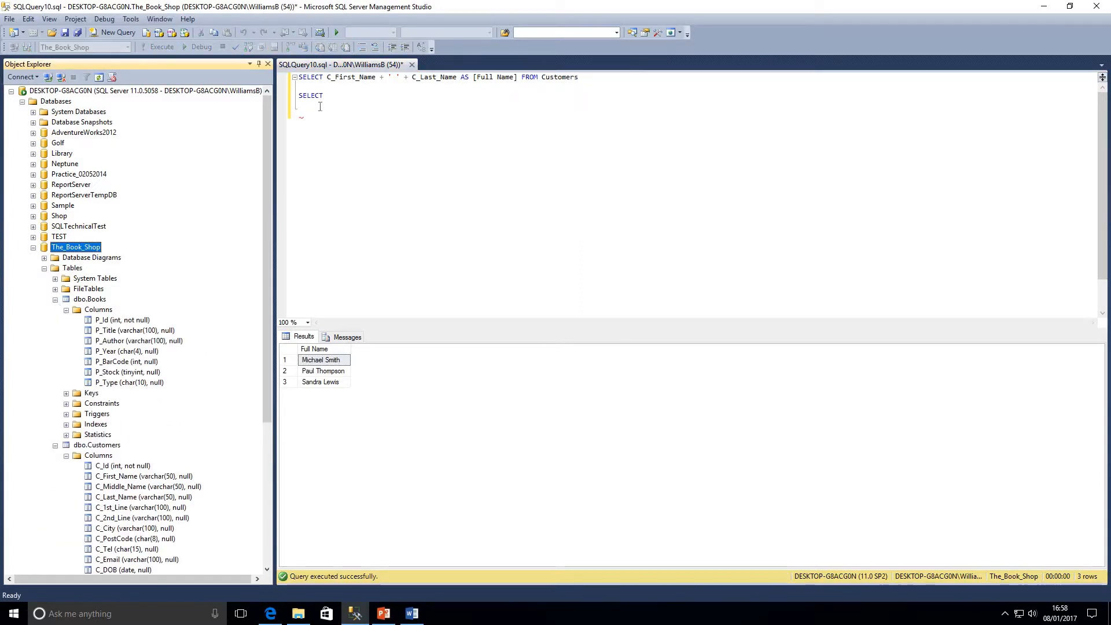
click(326, 95)
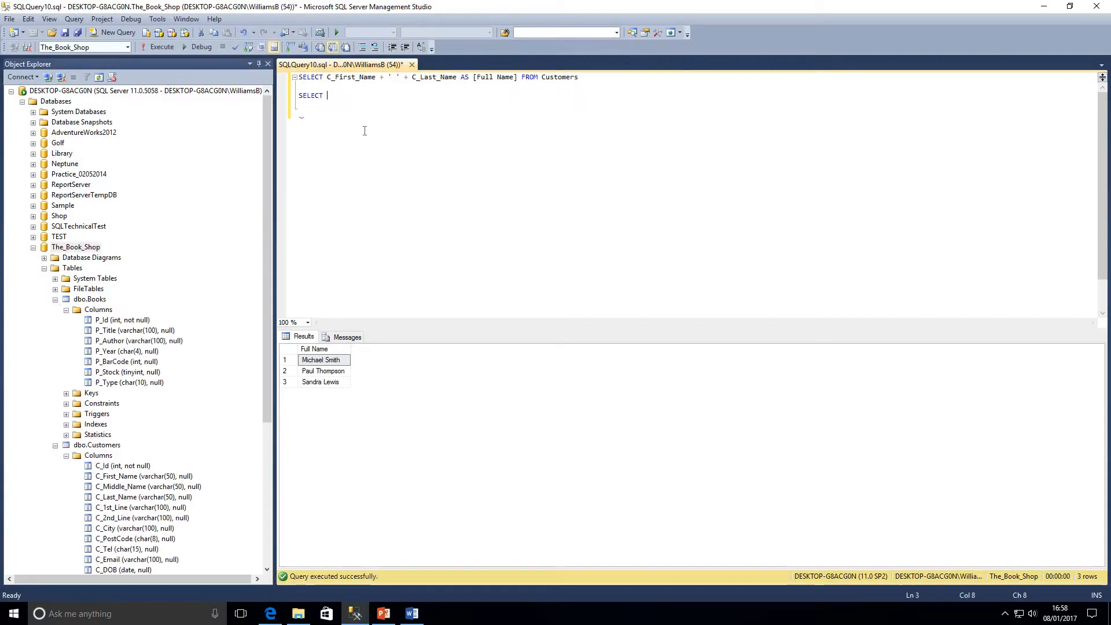
mouse_move(367, 135)
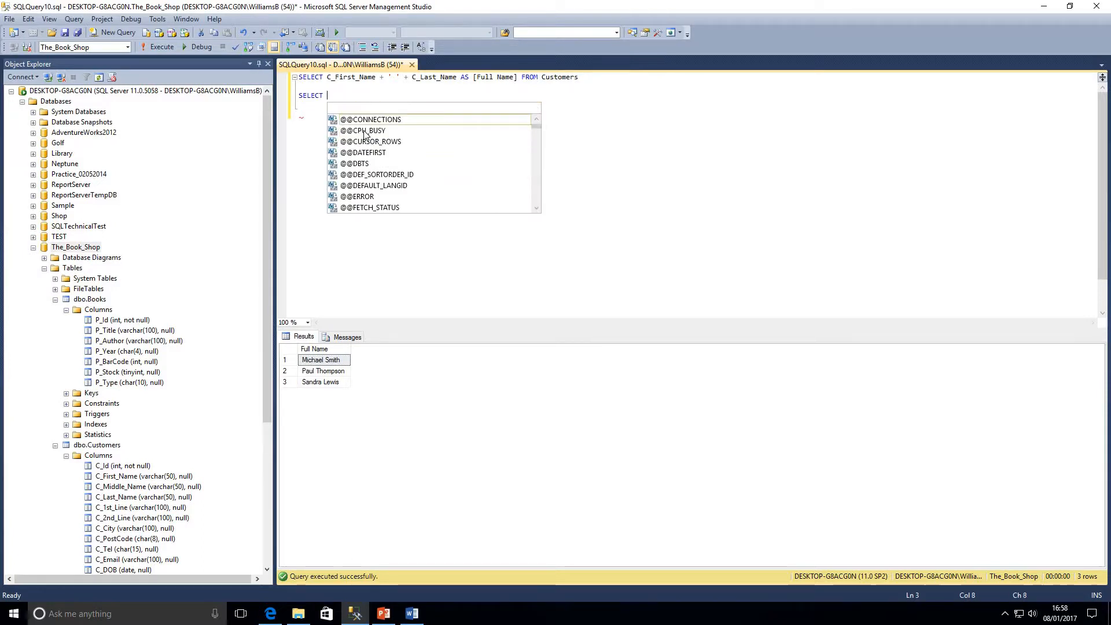
text(P_Id +)
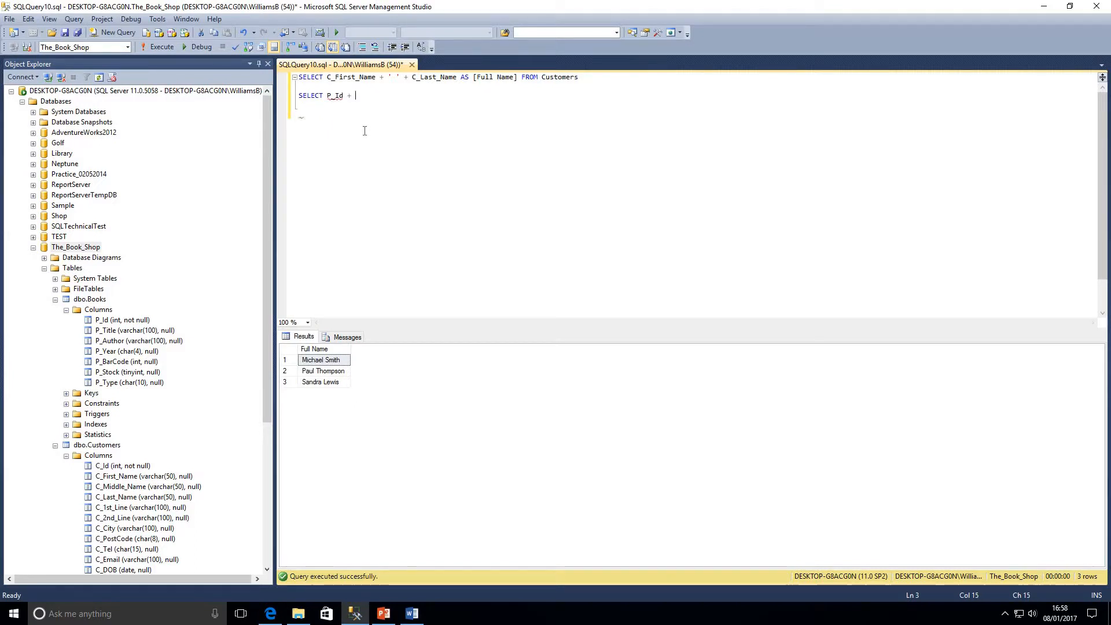
text(P_Stock)
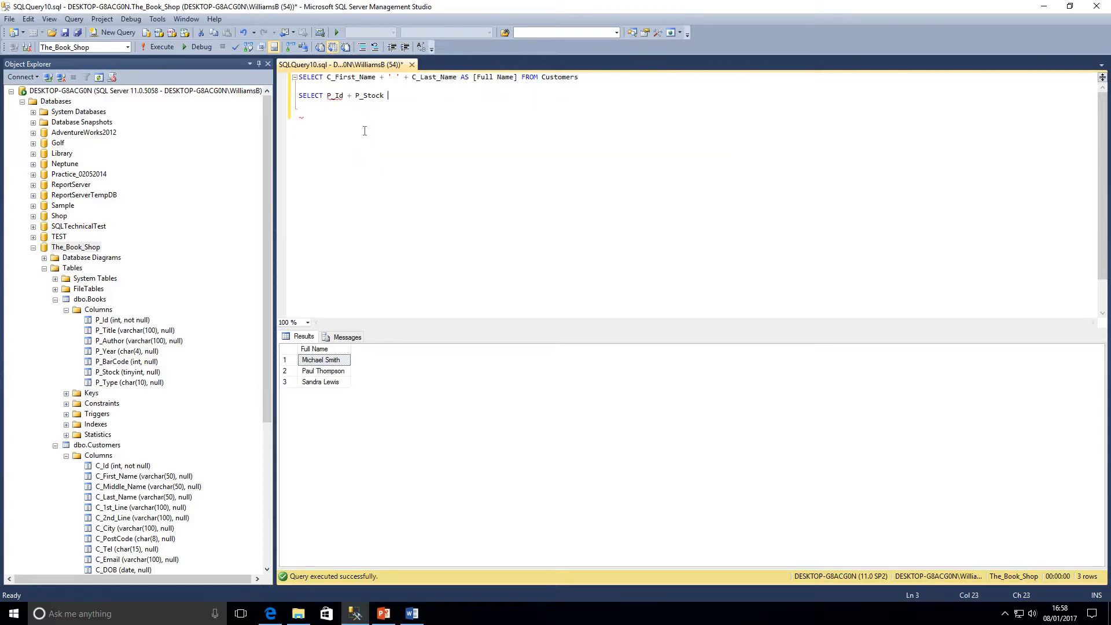
text(FROM d)
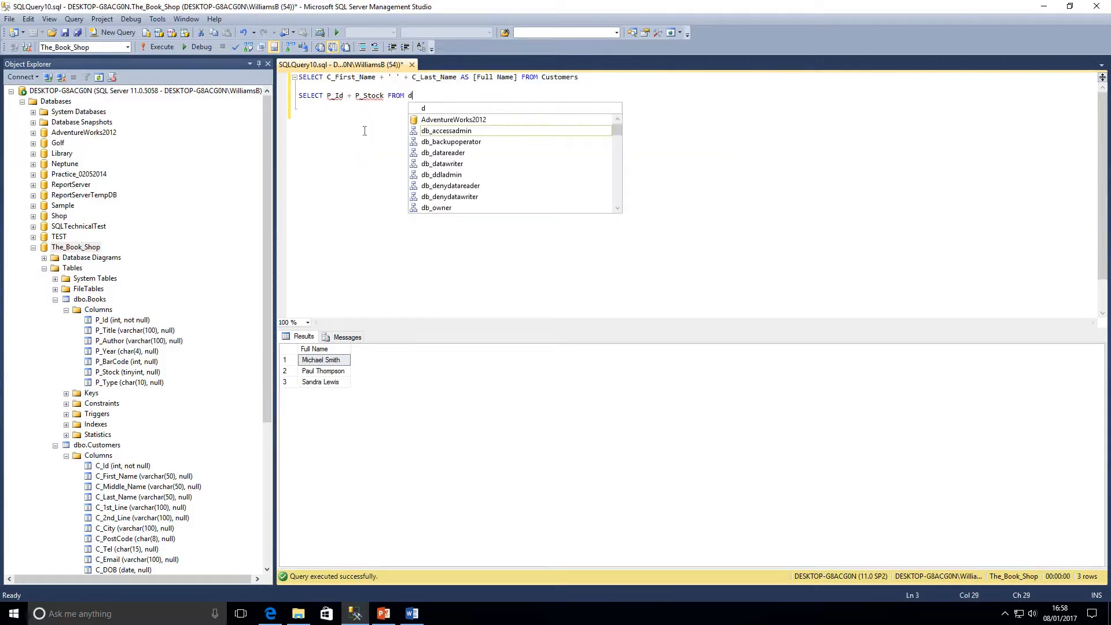
key(Backspace)
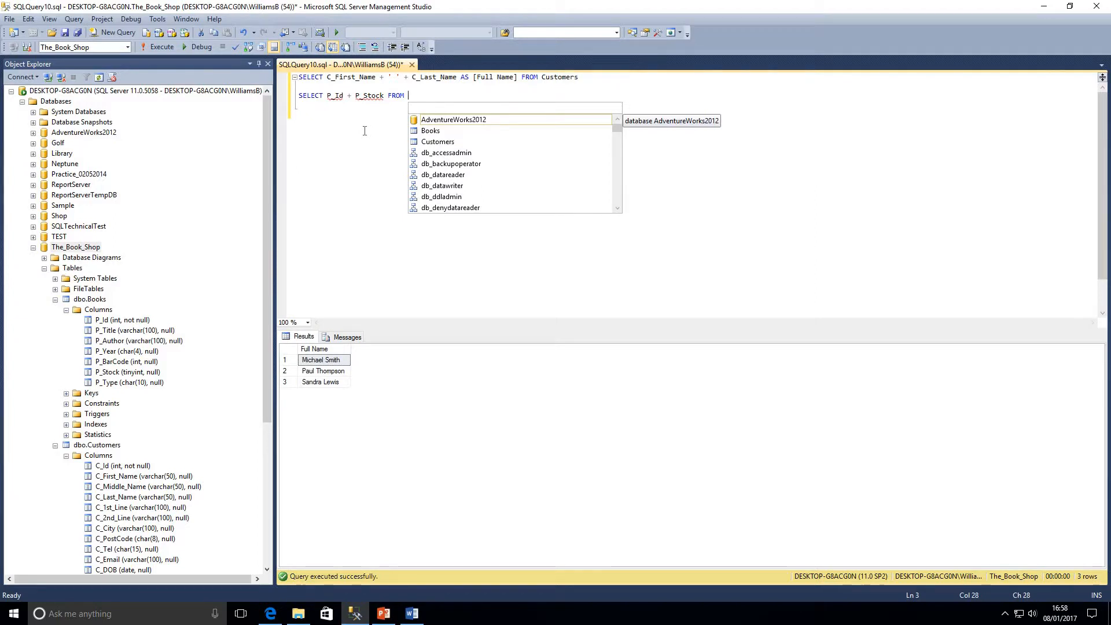
text(Books)
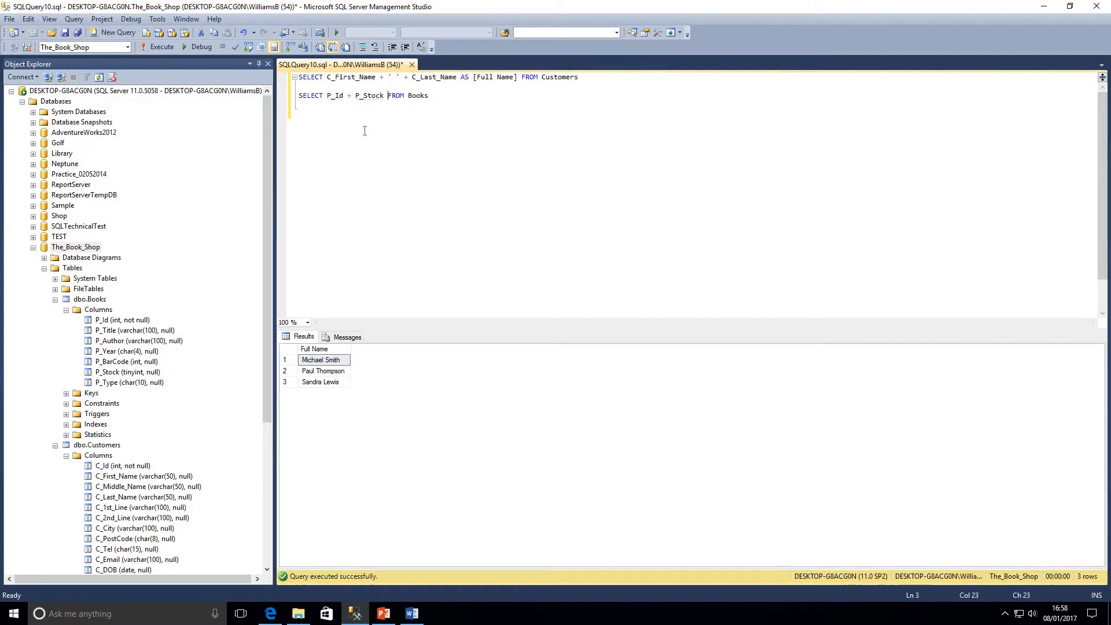
text(AS)
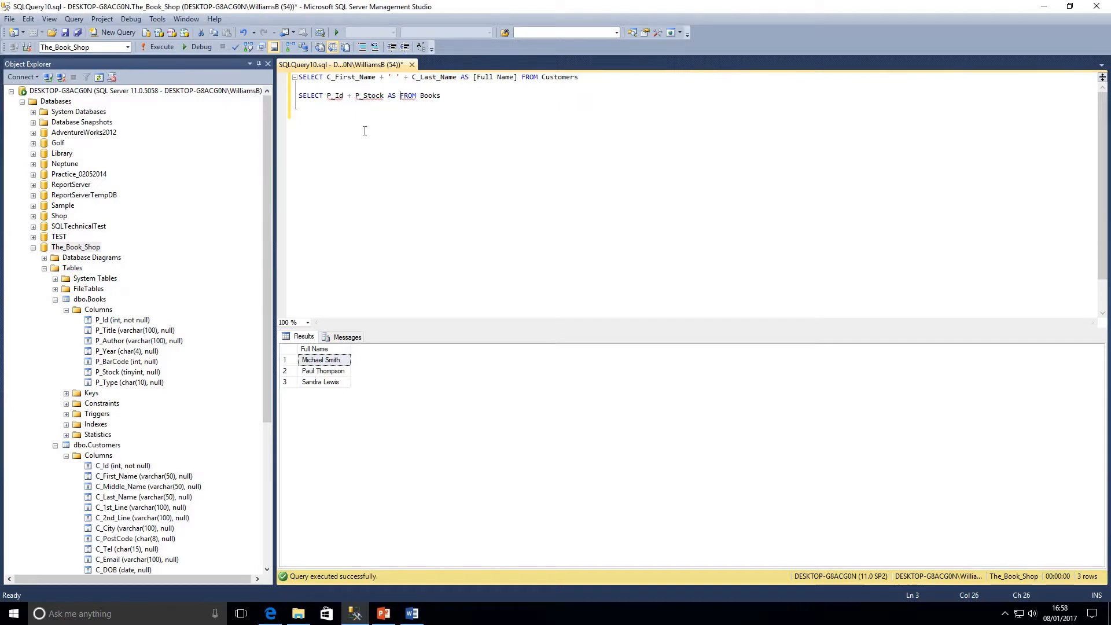
text(Result)
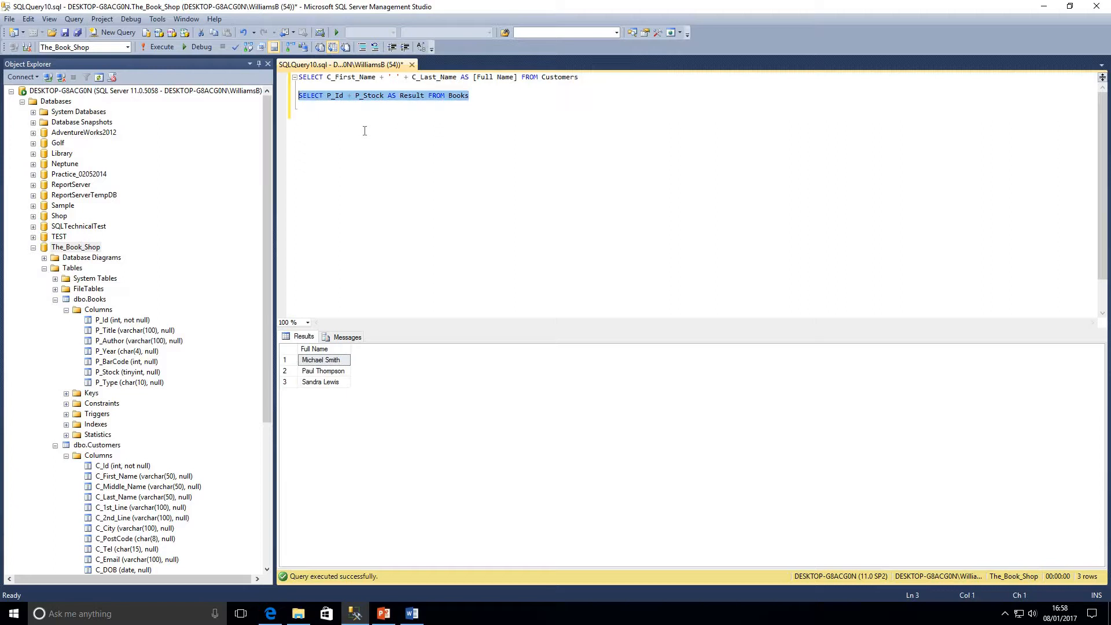
Step: Run the P_Id + P_Stock query, giving nine summed Result rows
click(161, 46)
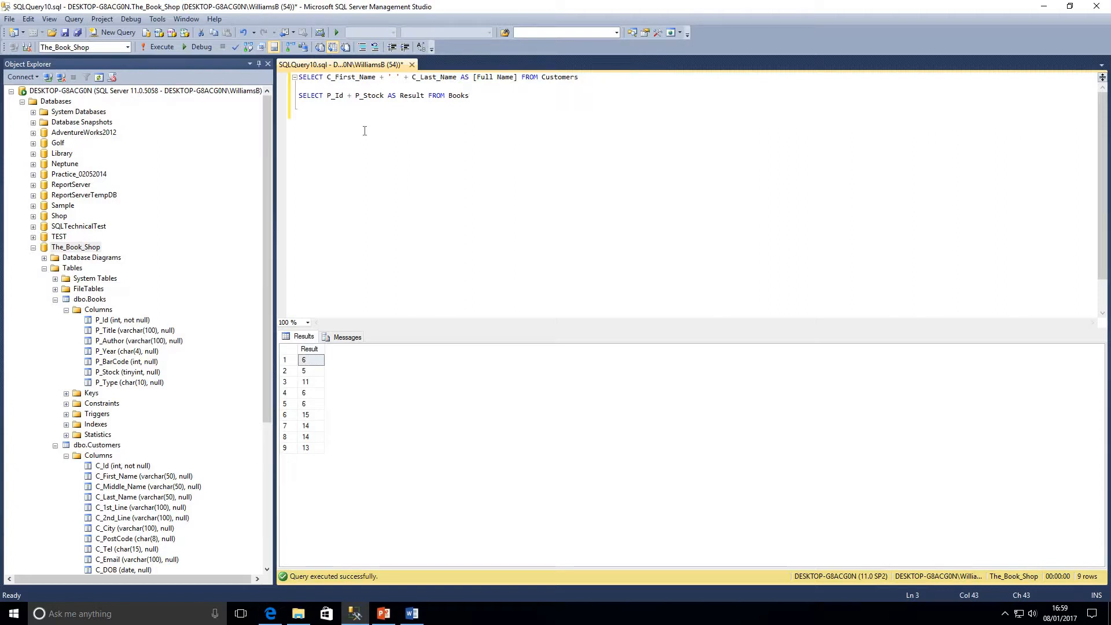
click(290, 131)
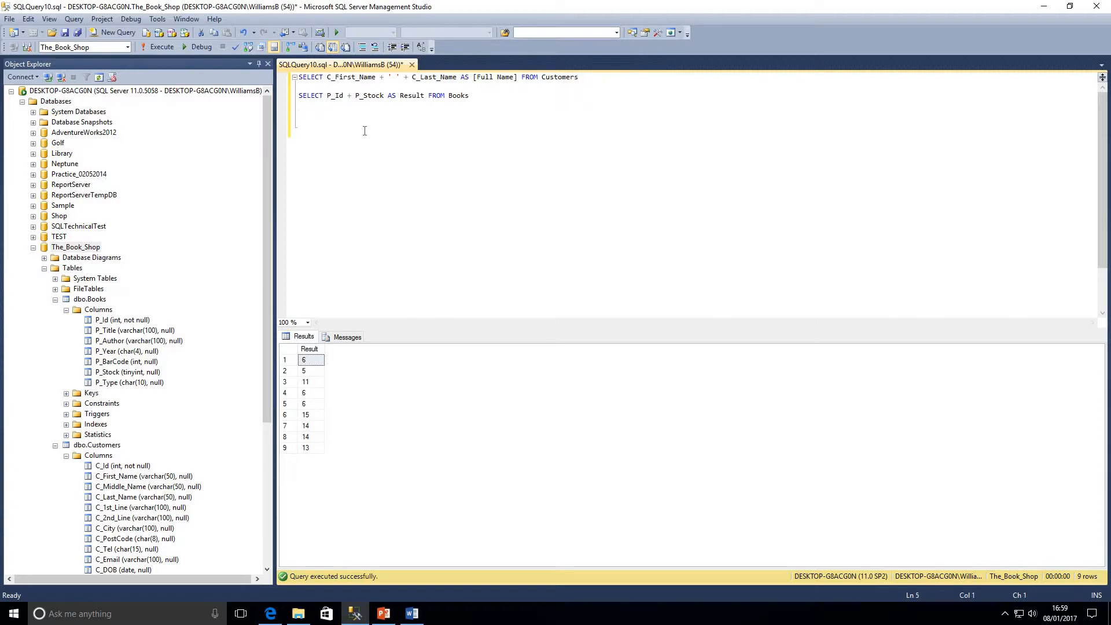
Step: Write SELECT CONCAT(P_Id, P_Stock) AS Result FROM Books and run both Books queries
text(S)
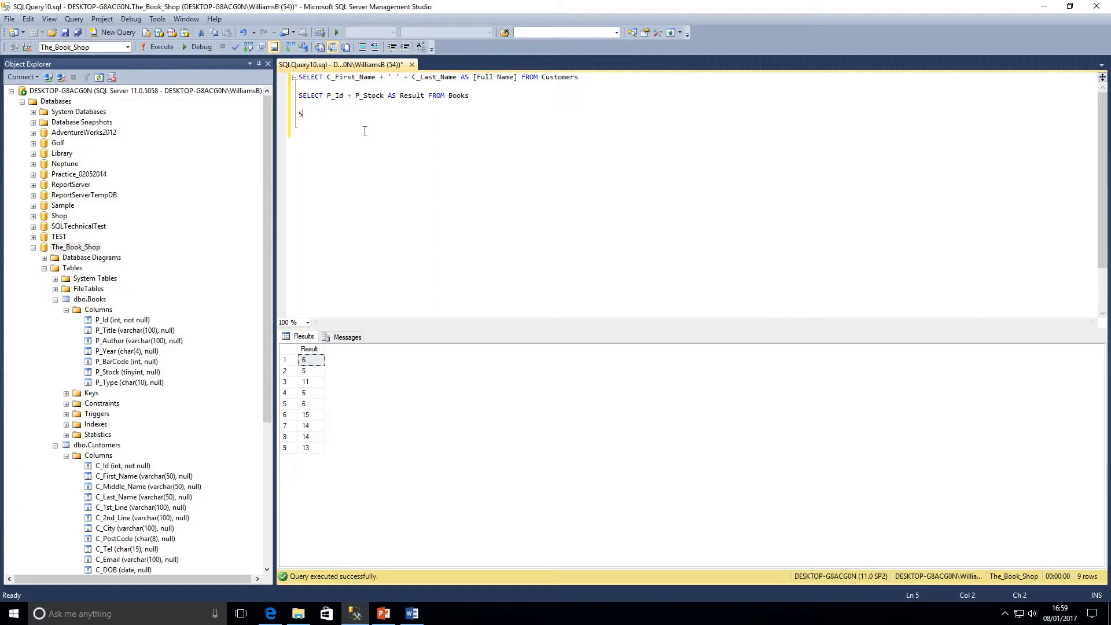
text(ELECT)
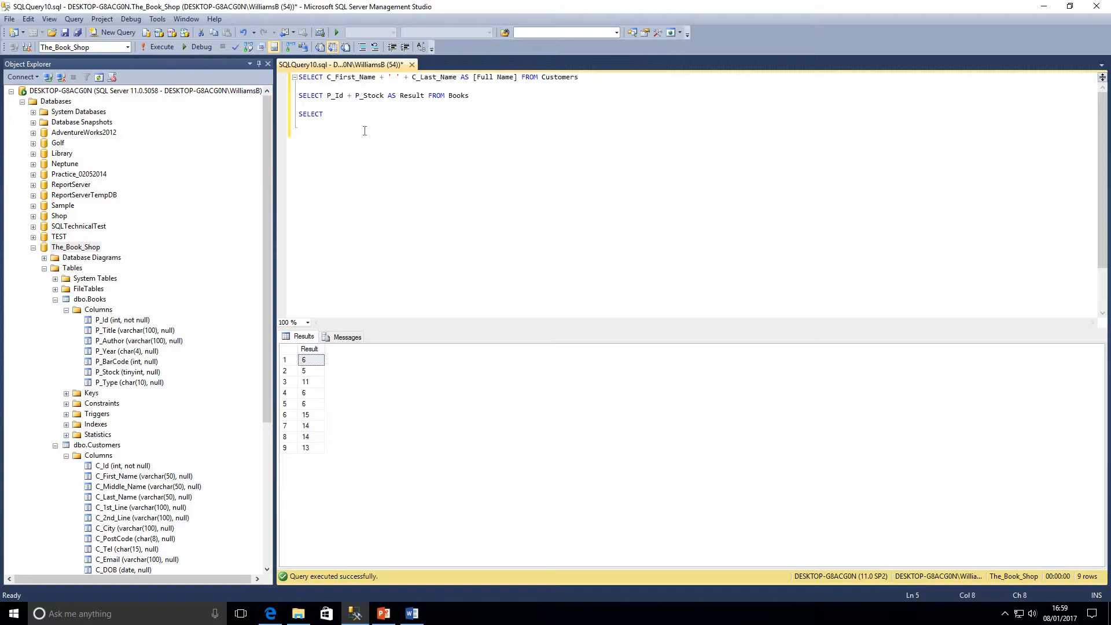
text(CONCAT()
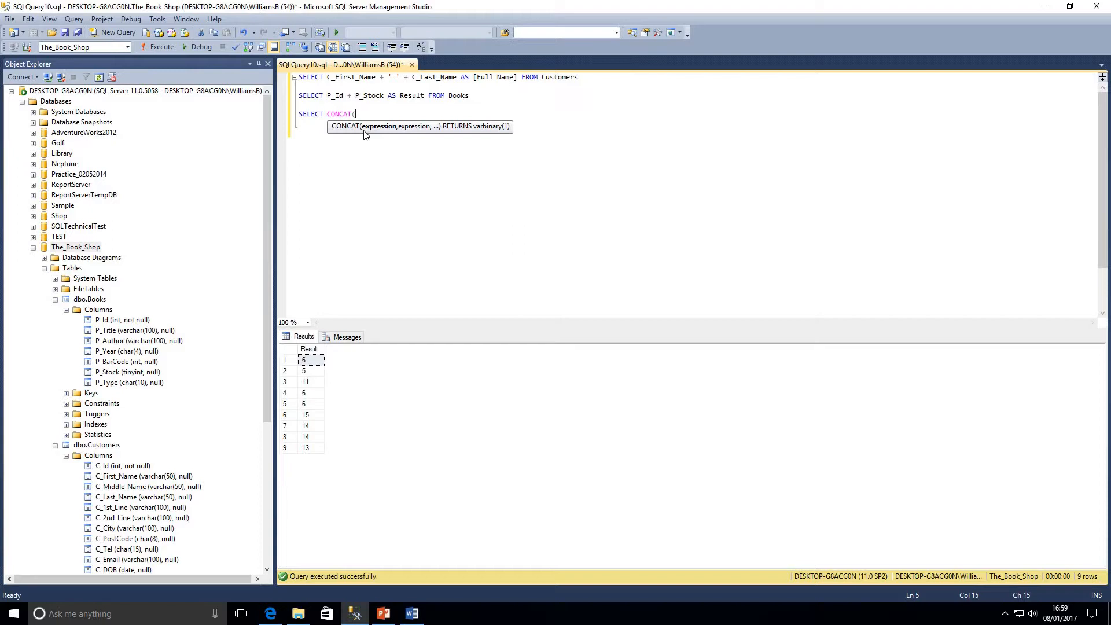
text(P_Id)
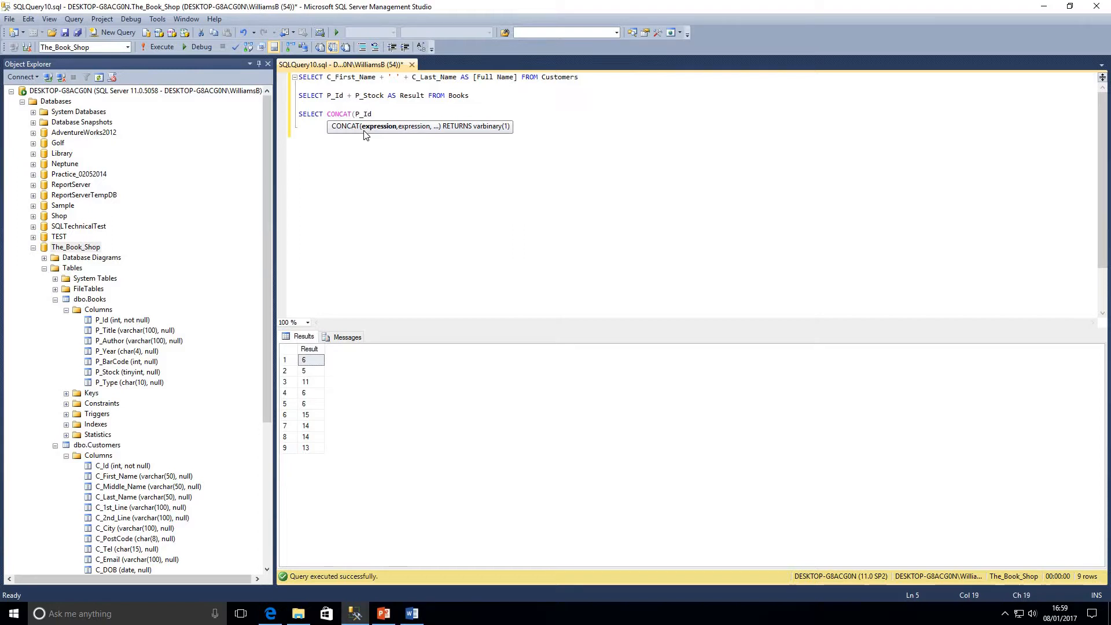
text(, P_St)
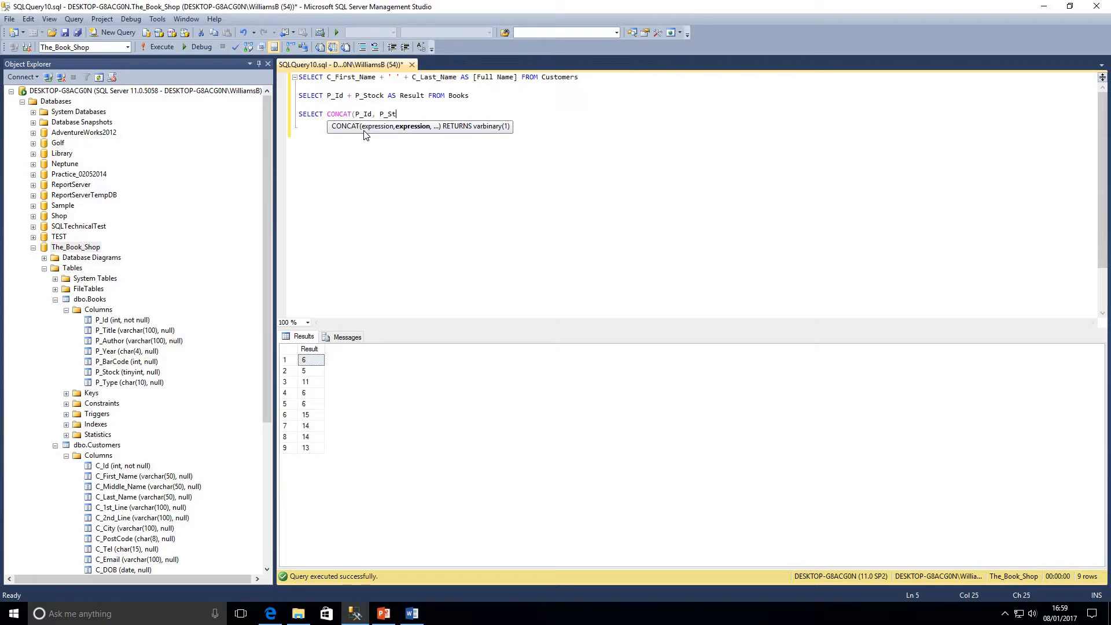
text(ock))
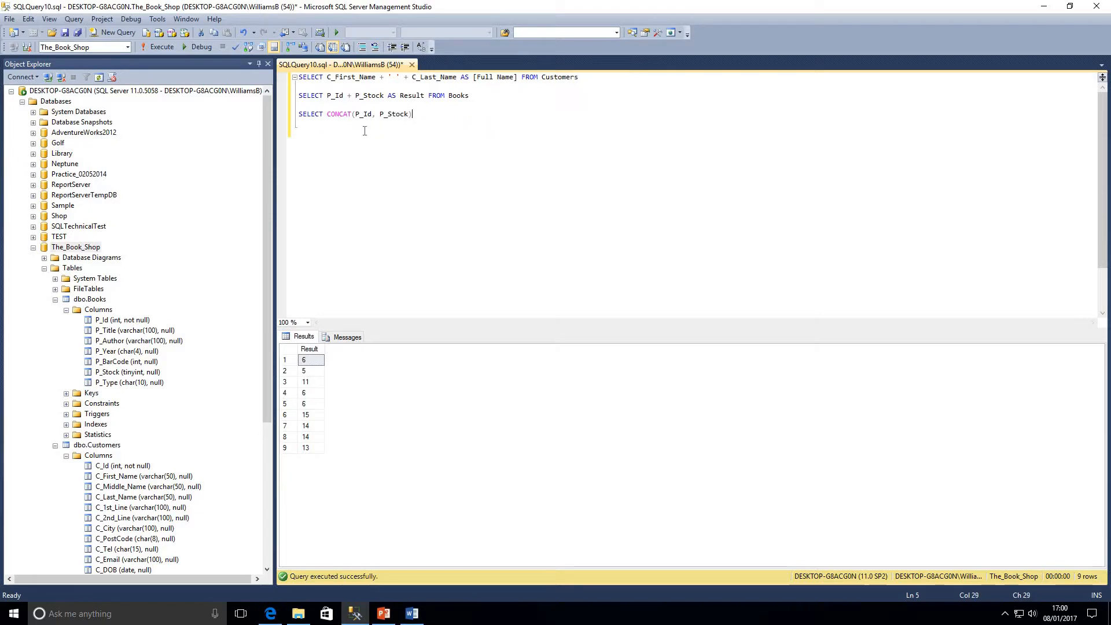
text(F)
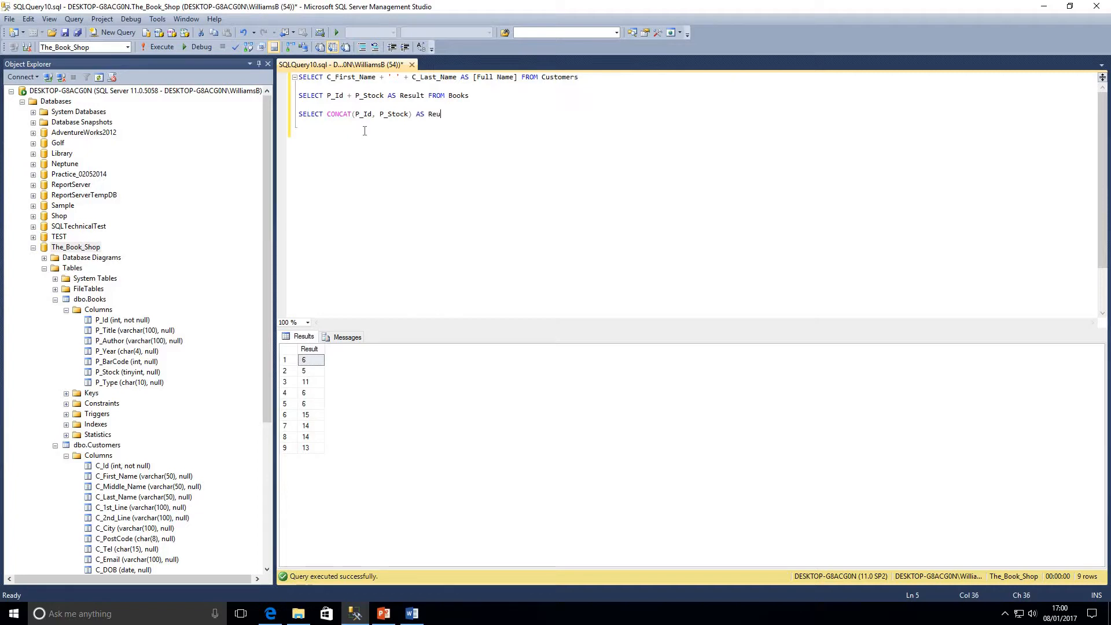
text(sult)
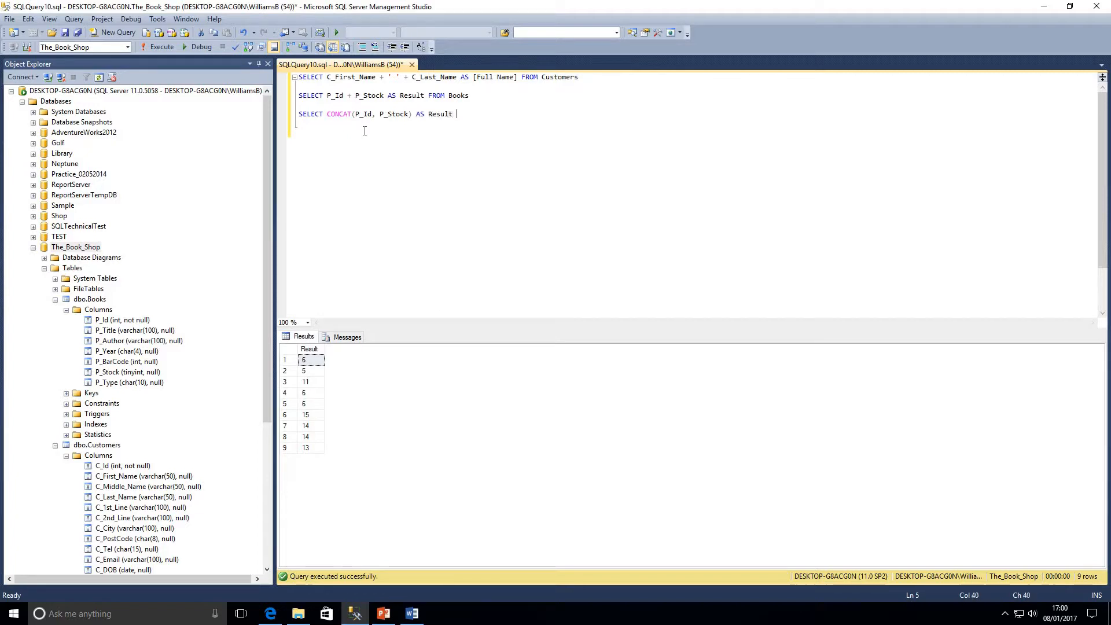
text(FROM Books)
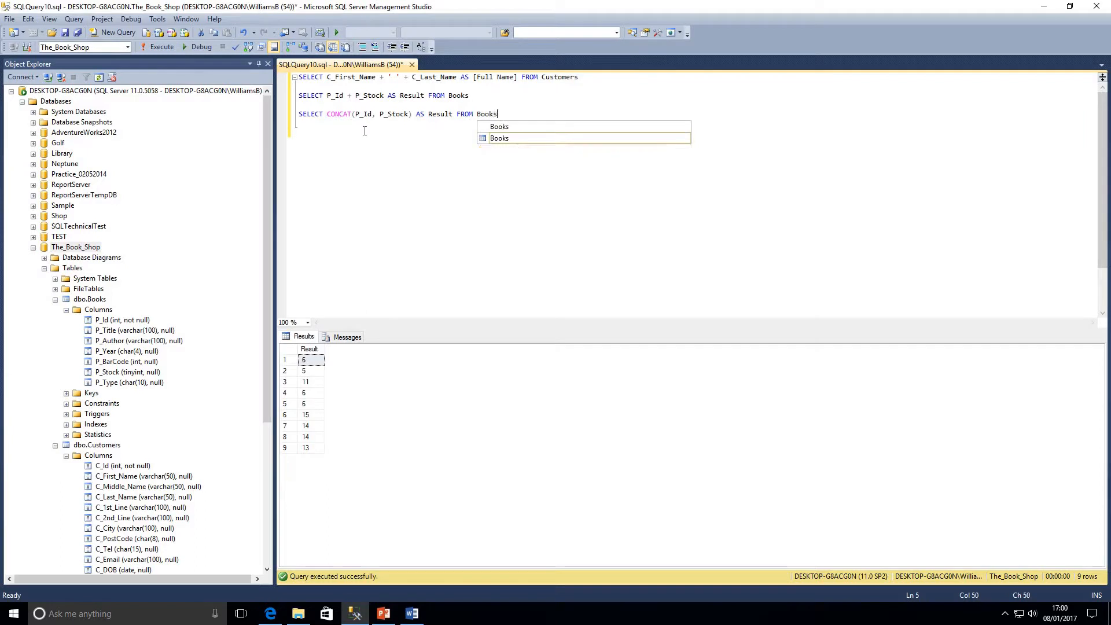
click(161, 47)
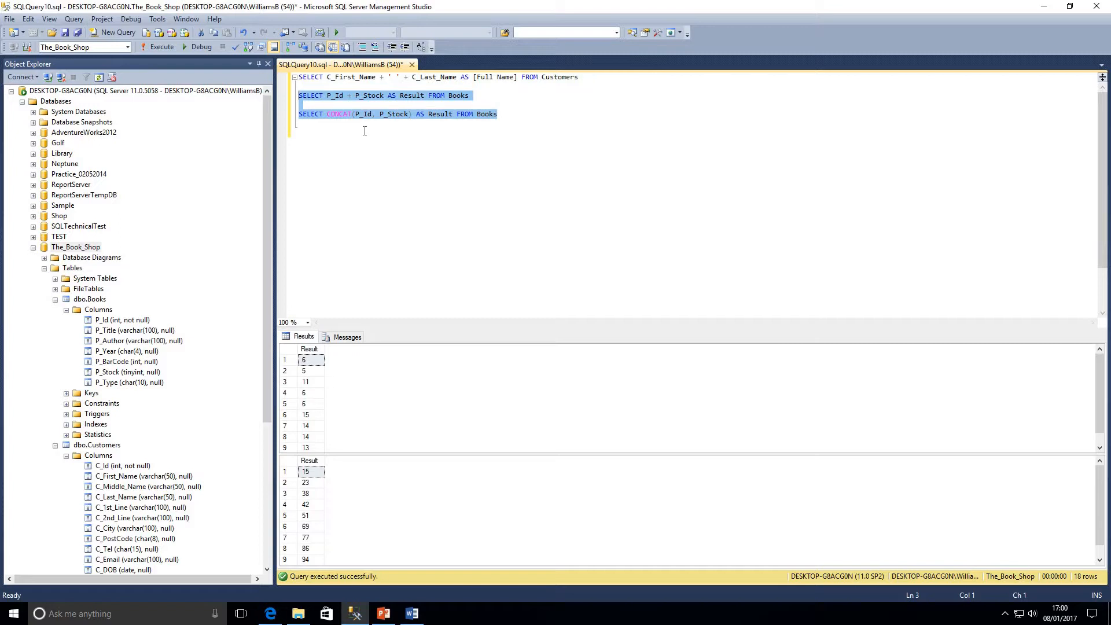
Step: Delete both Books queries and begin a new SELECT CONCAT( statement
key(Delete)
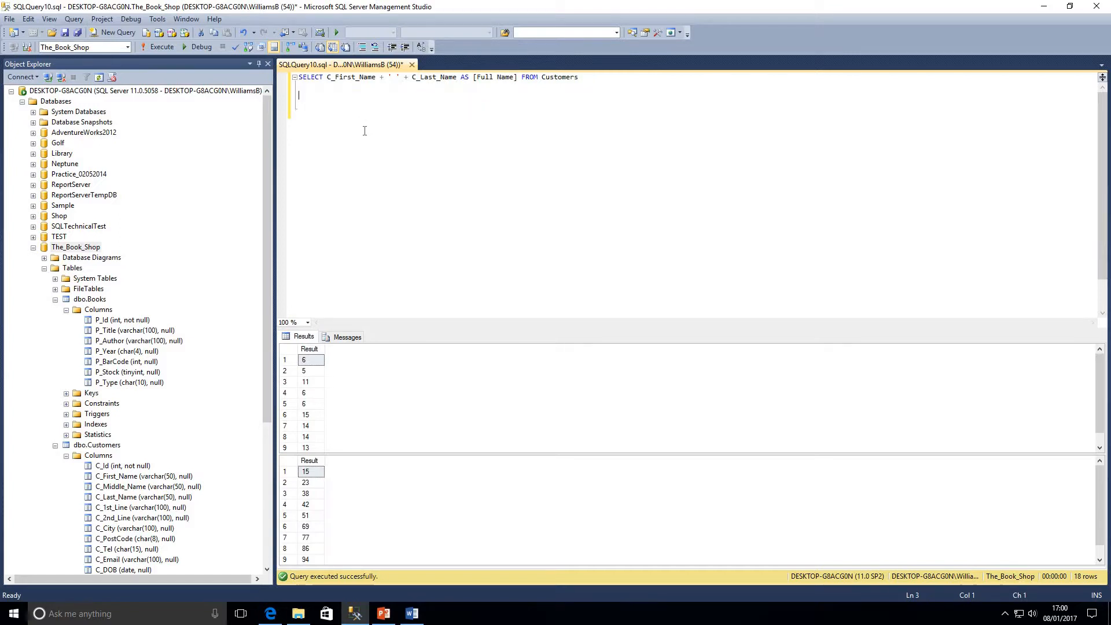
text(SELECT)
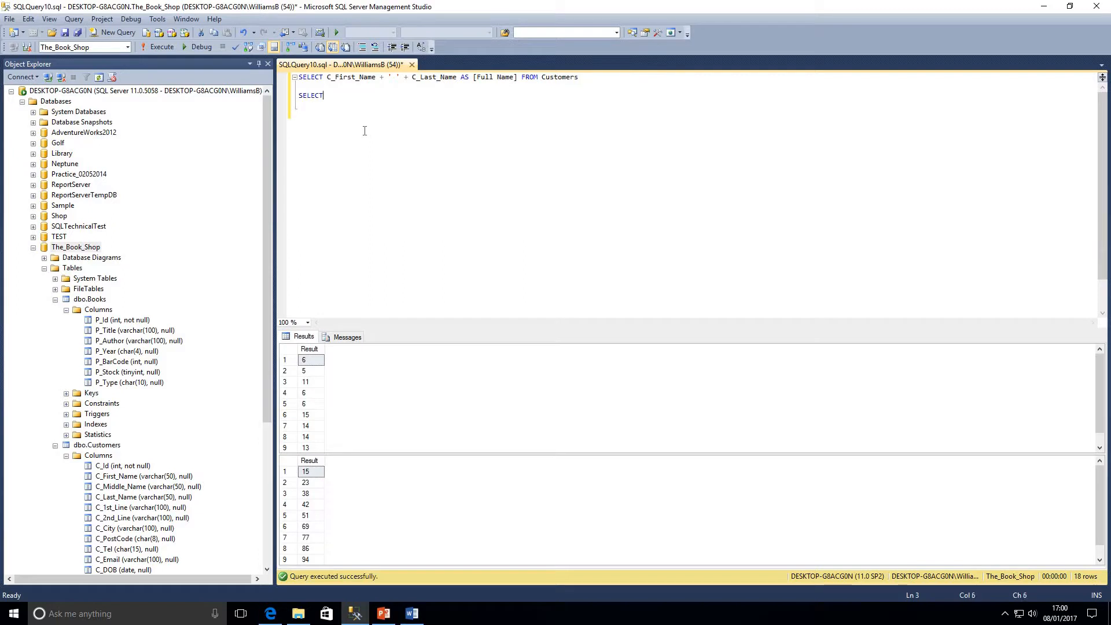
text(C_Firstn)
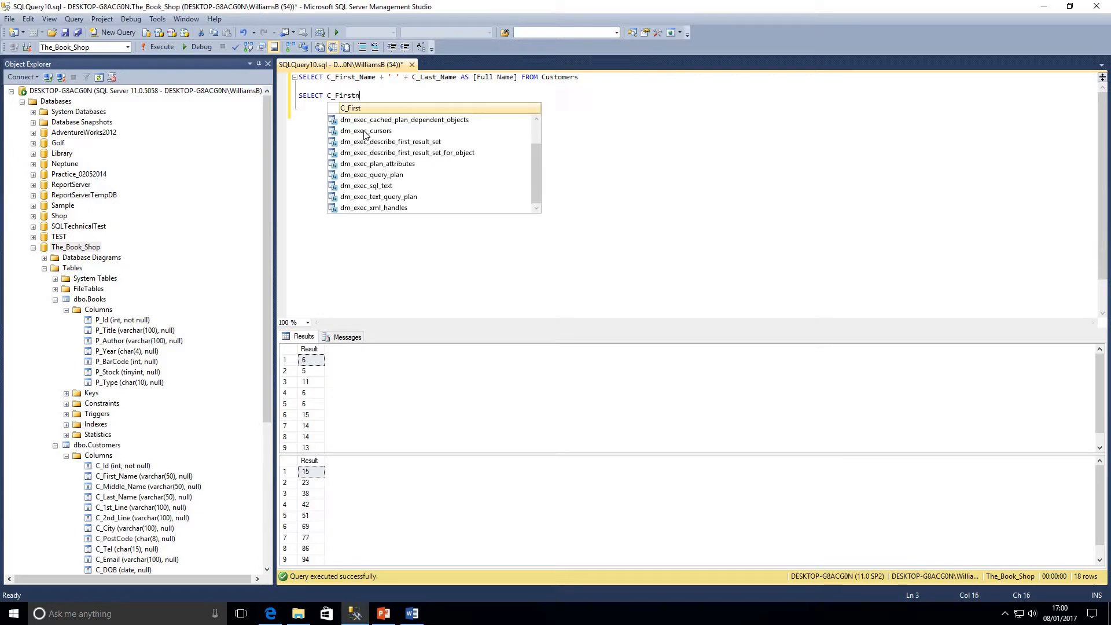
key(BackSpace)
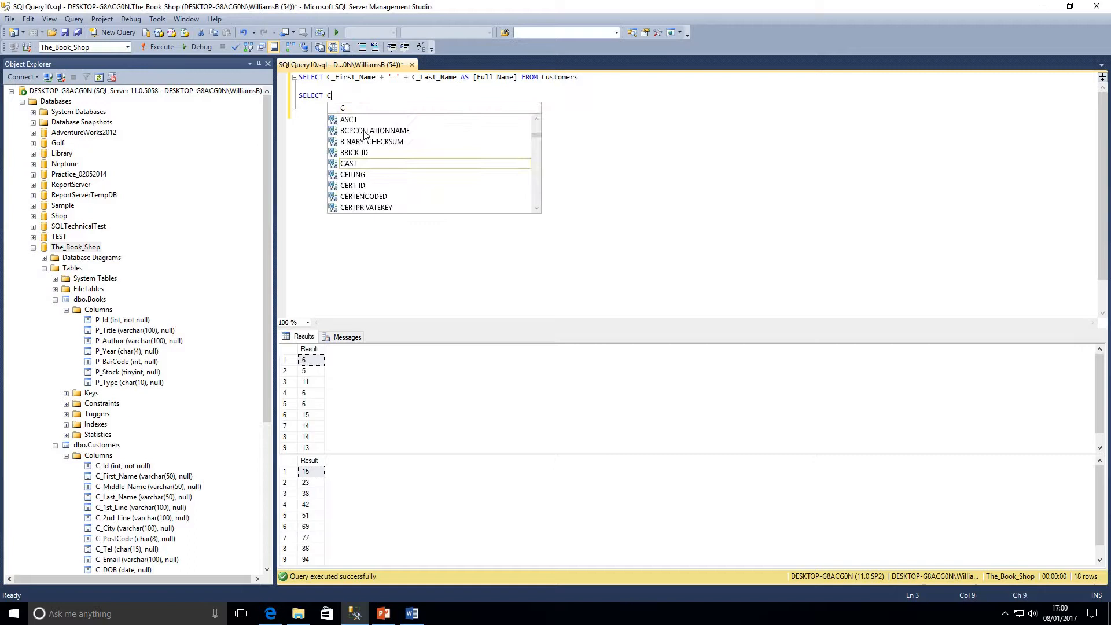
text(ONCAT()
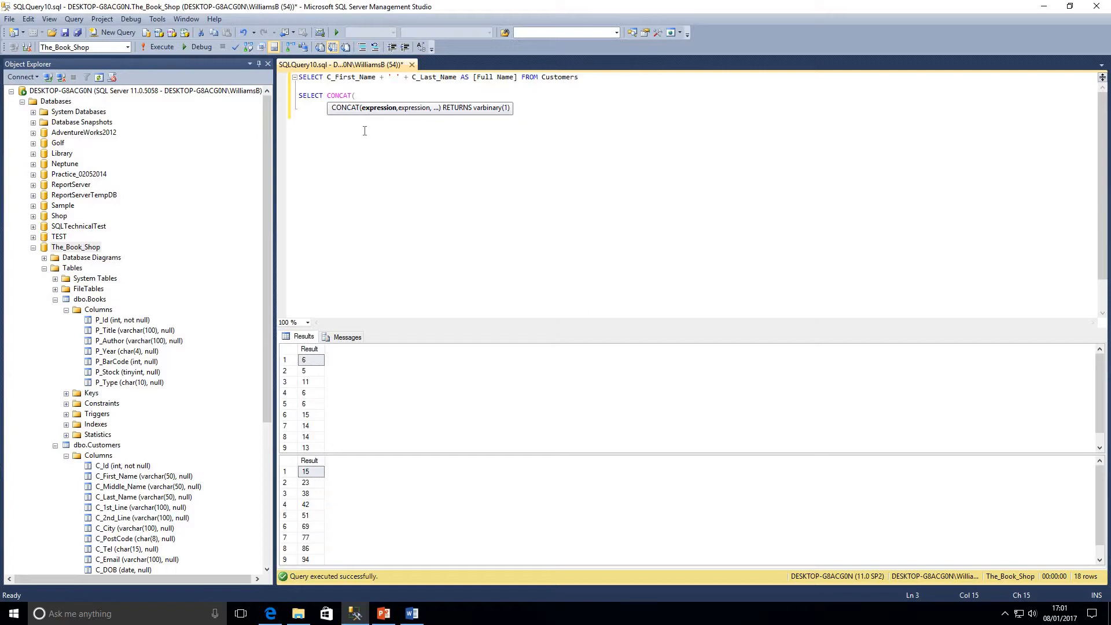
Step: Write SELECT CONCAT(C_First_Name, ' ', C_Last_Name) AS [Full Name] FROM Customers below the first query
text(C_First)
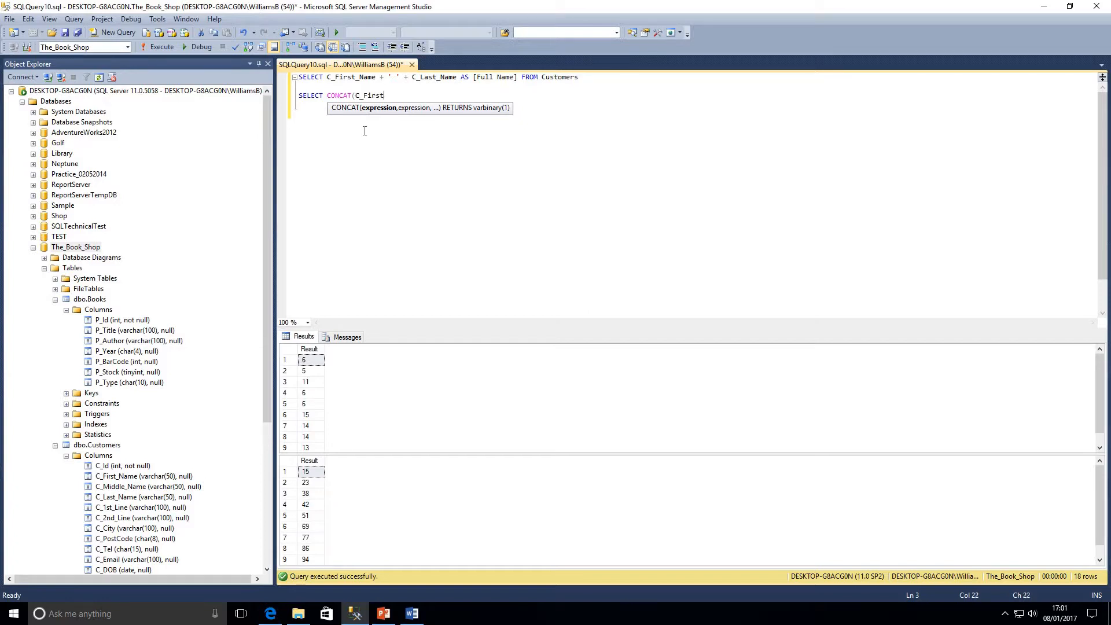
text(_N)
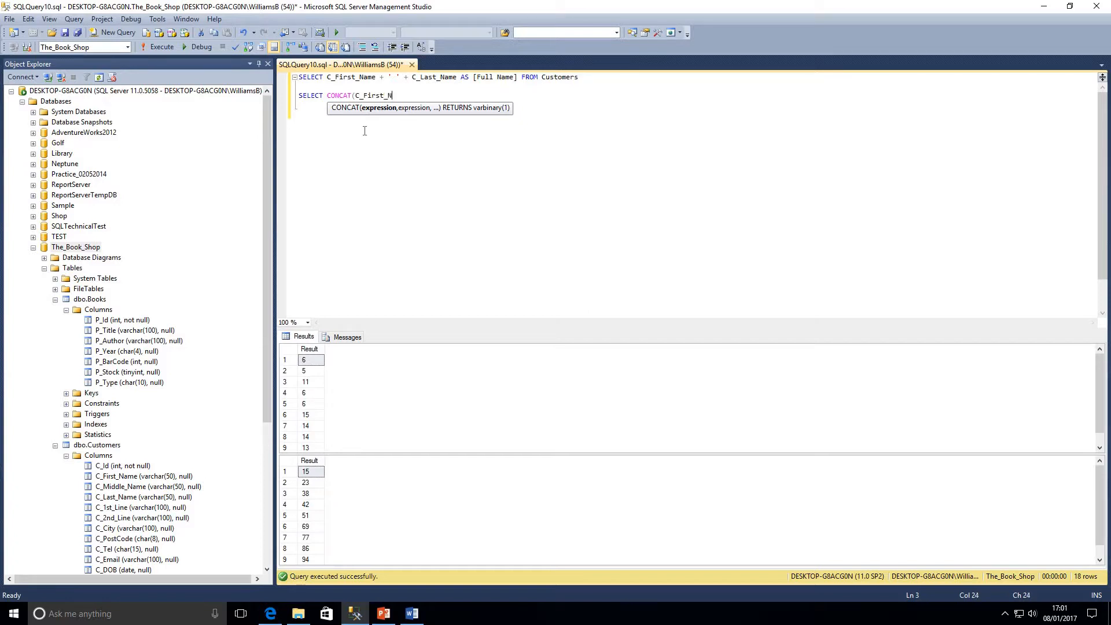
text(ame,)
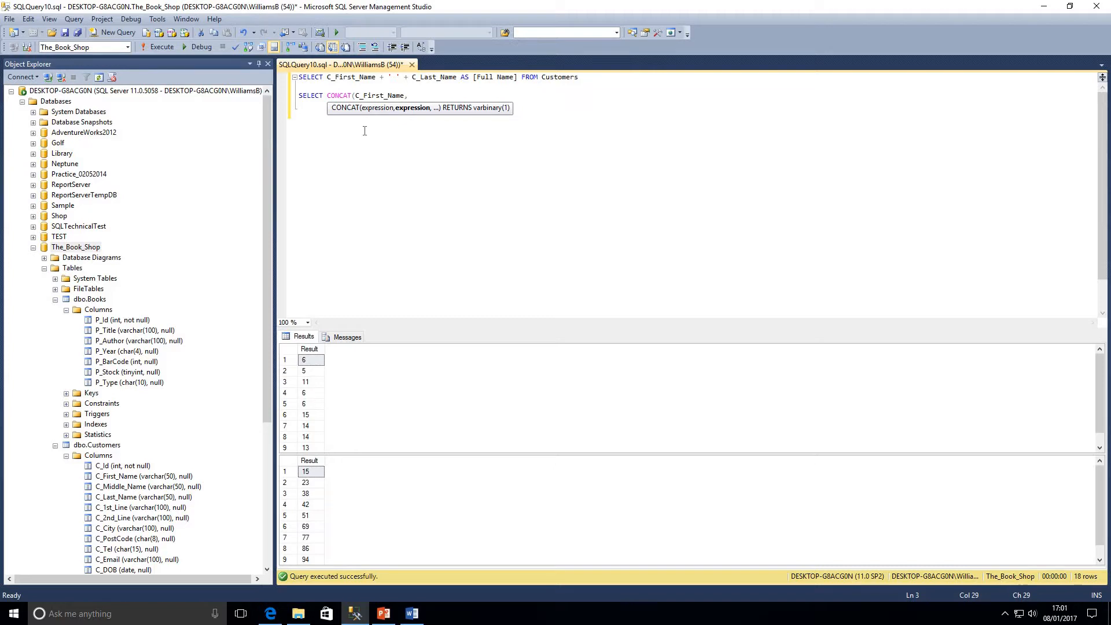
text(' ',)
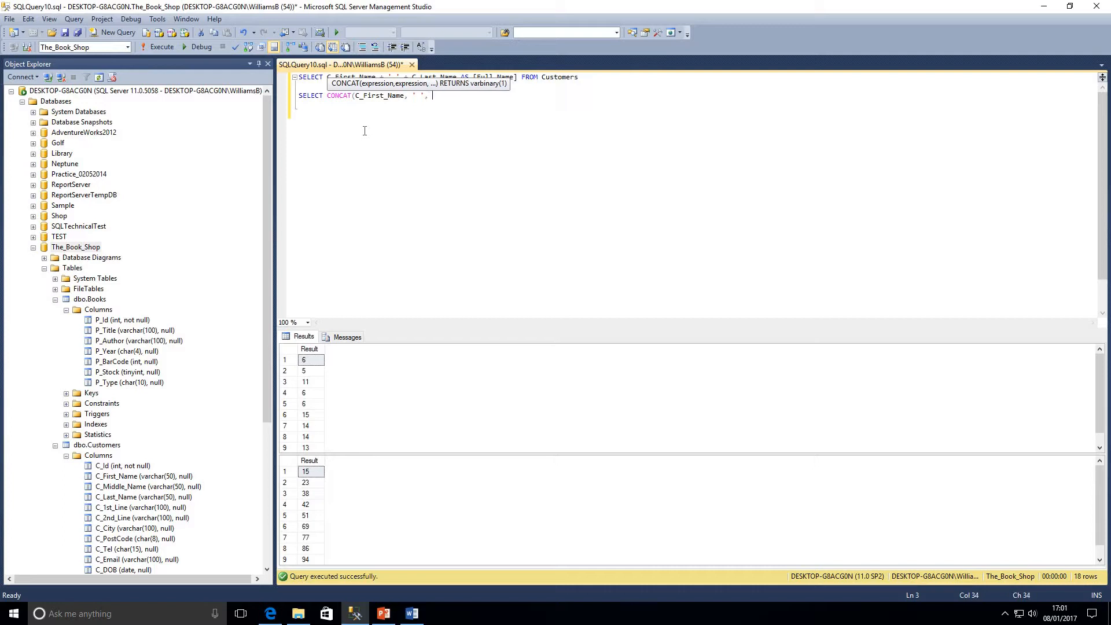
text(C_Las)
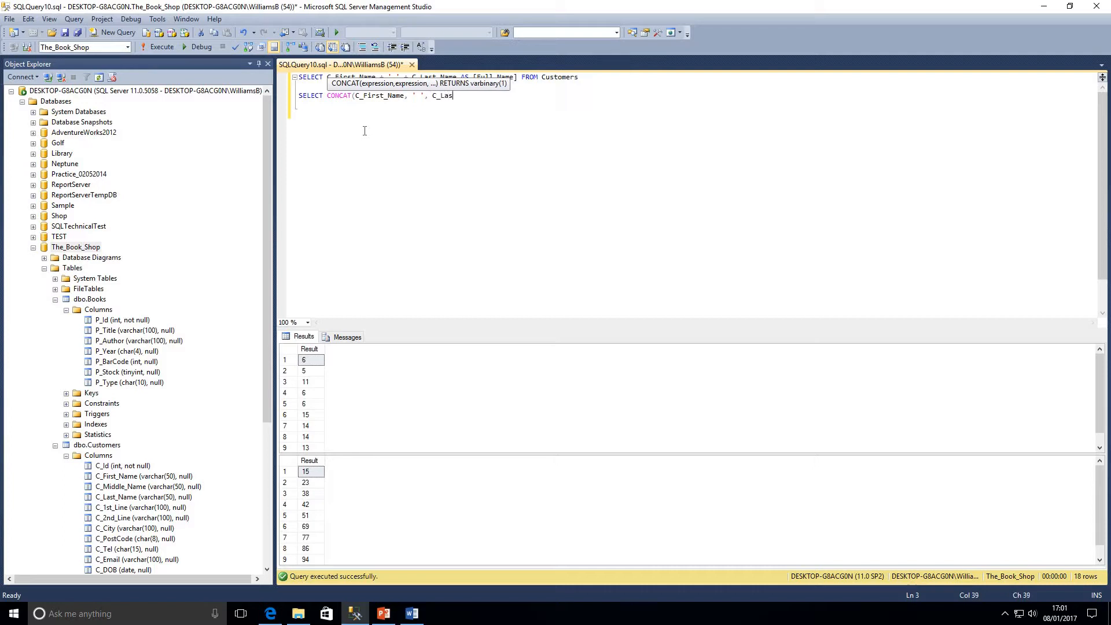
text(t_Name)
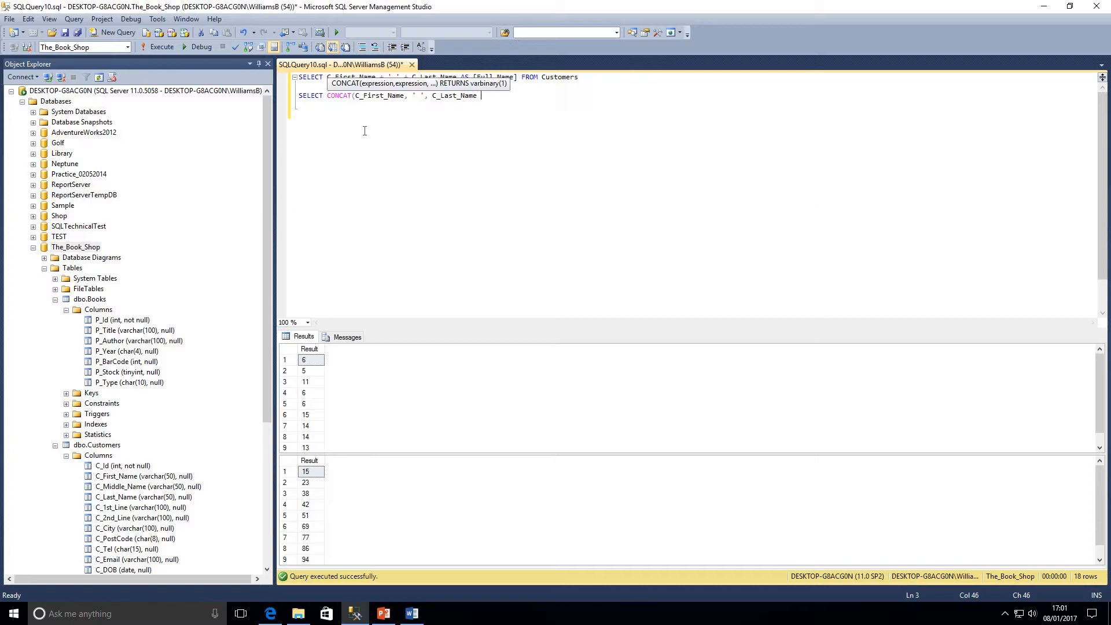
text())
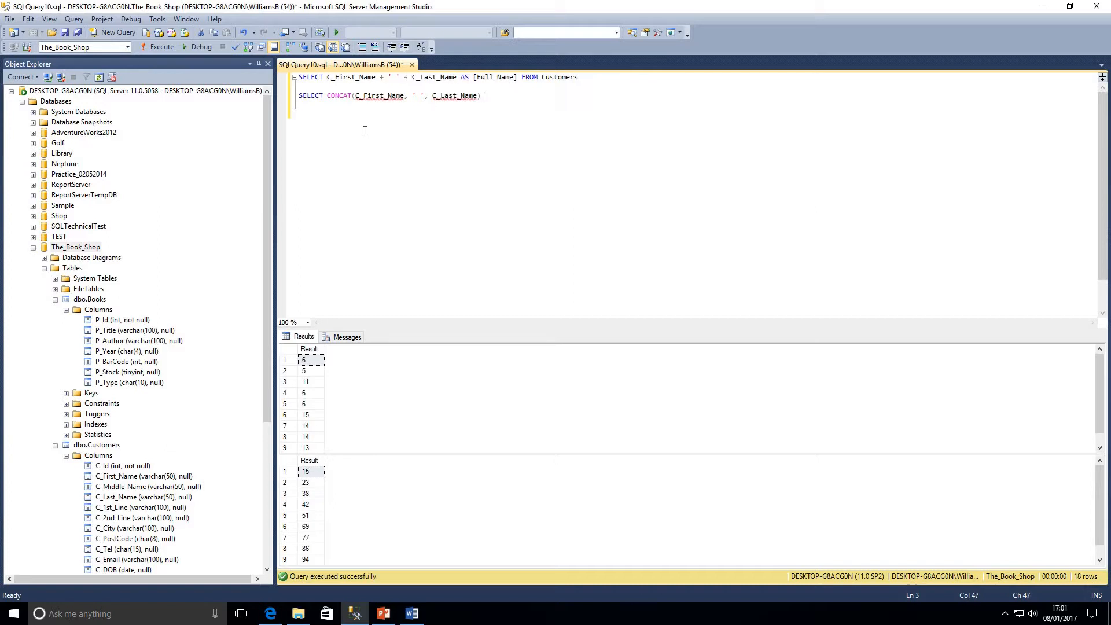
text(AS)
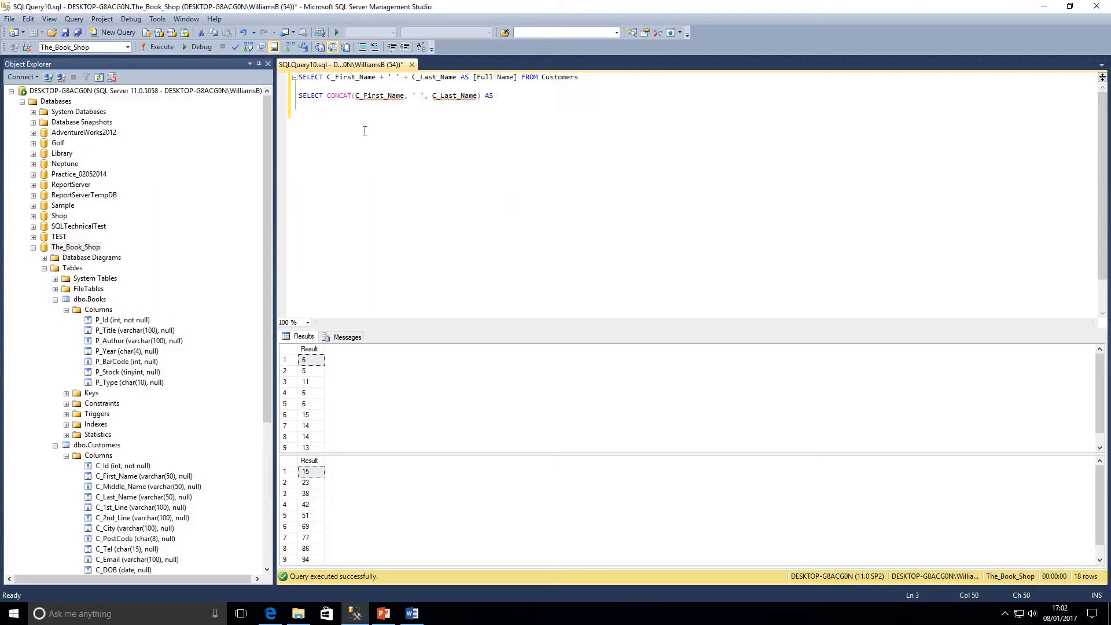
text([Full N)
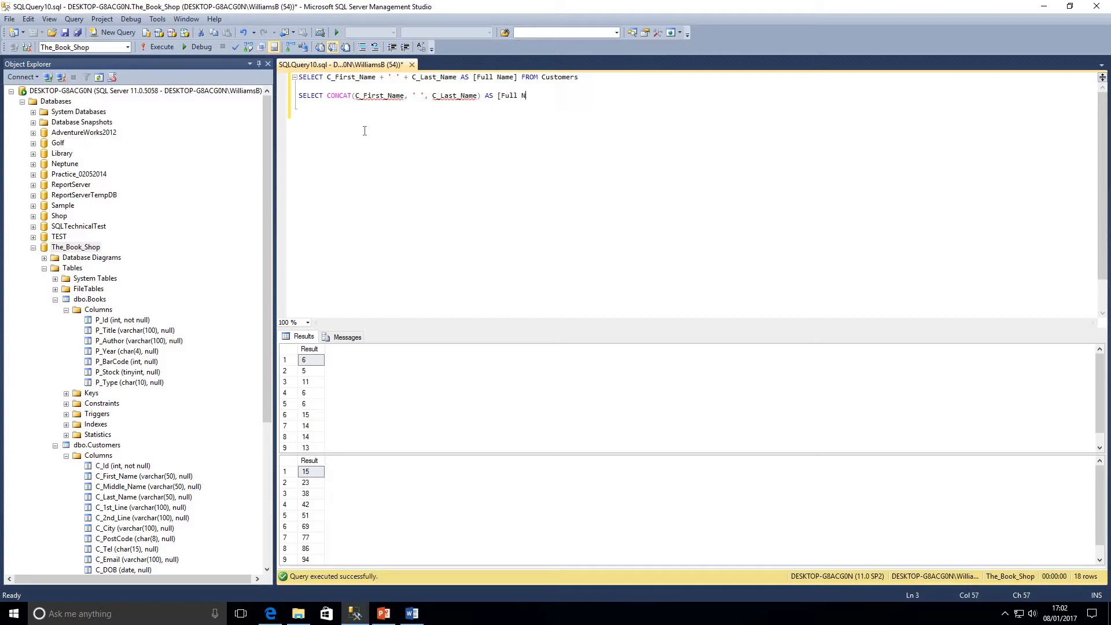
text(ame] FROM Customer)
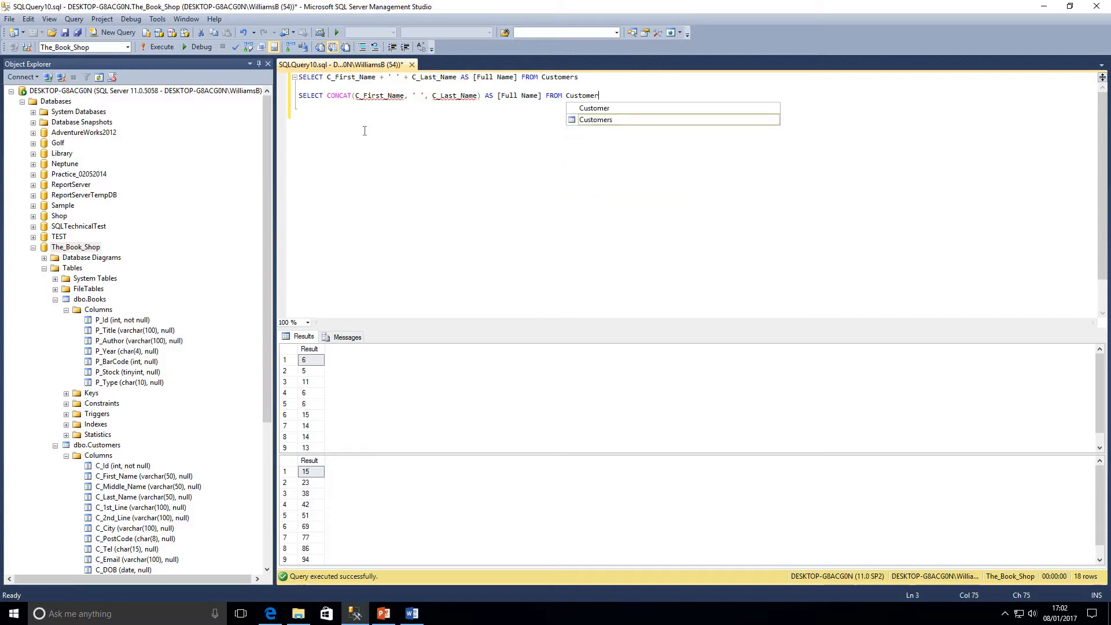
click(161, 47)
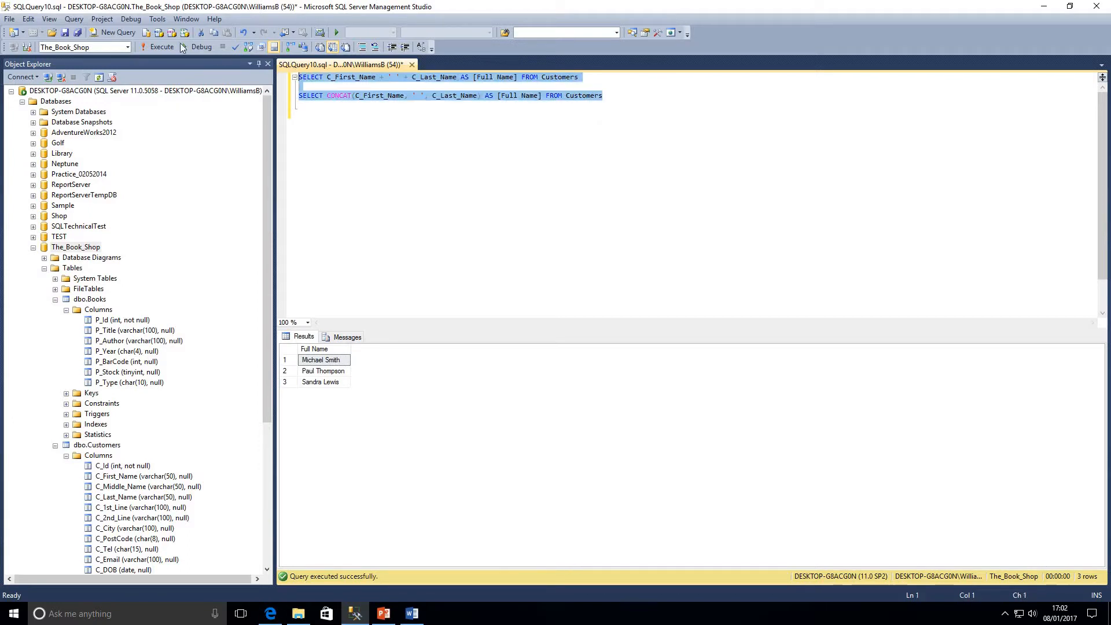
Step: Execute both full-name queries together, then add a fresh empty line
click(162, 47)
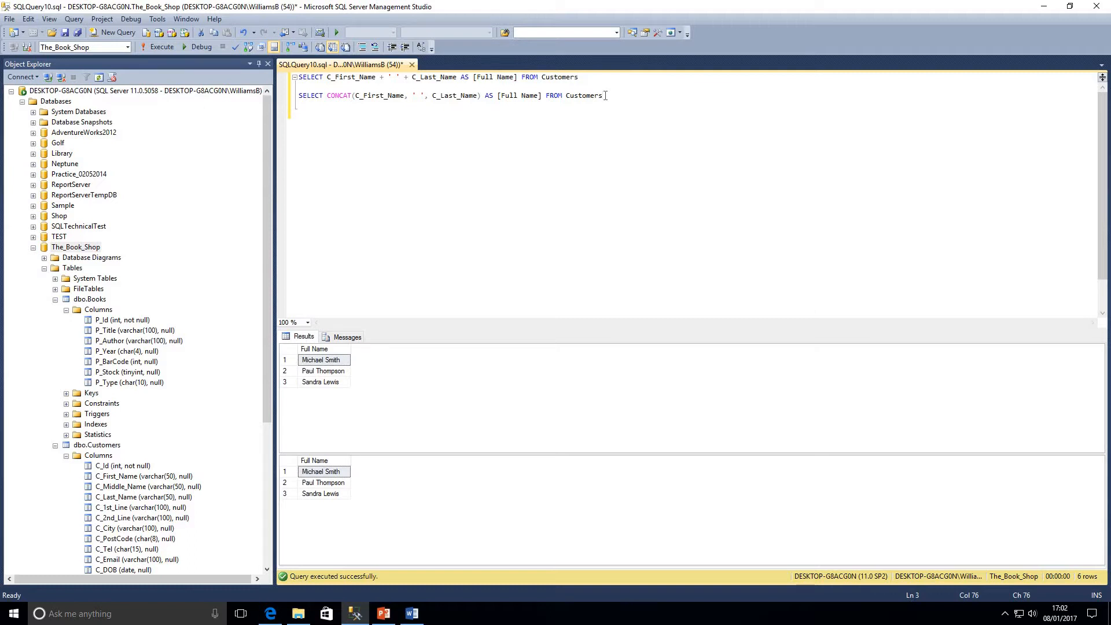
mouse_move(584, 95)
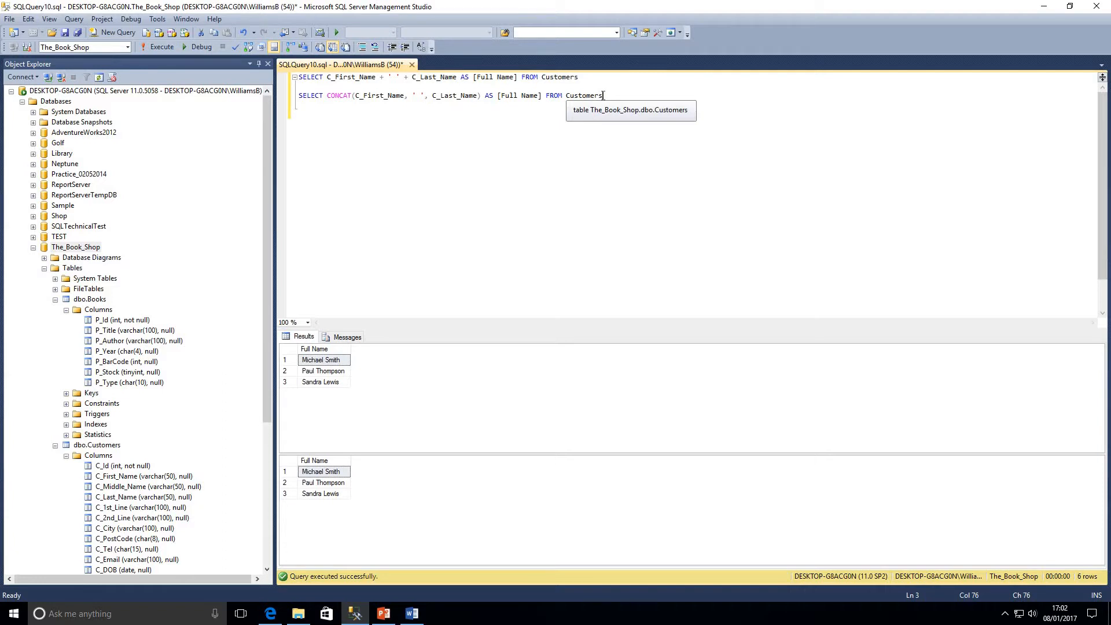
key(enter)
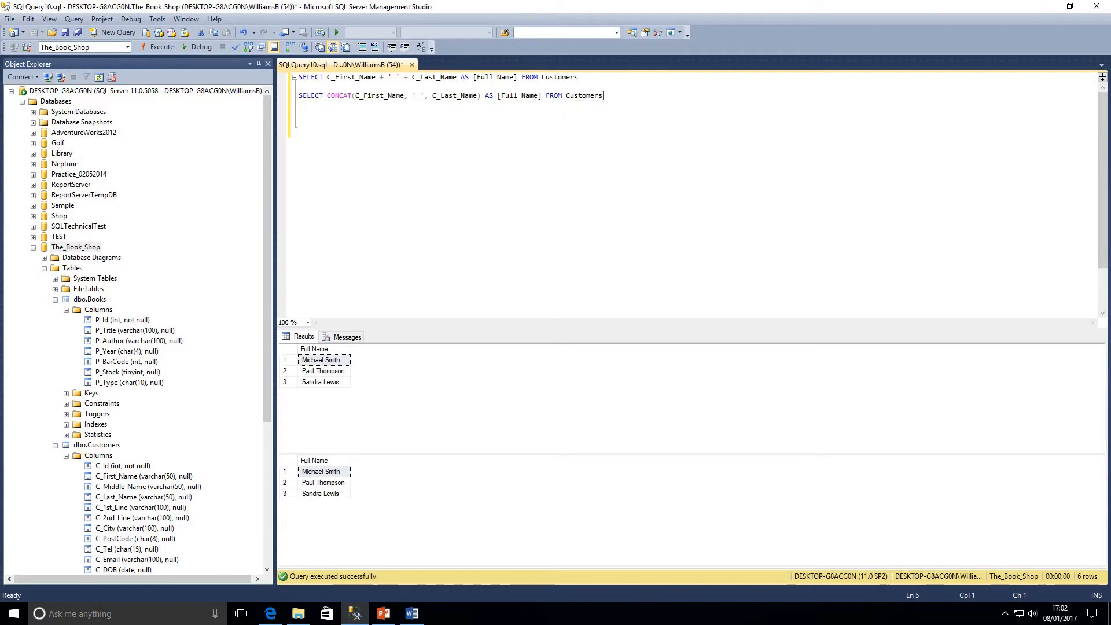
Step: Query dbo.Customers for C_Id, first name, COALESCE(C_Middle_Name, ''), last name and both address lines
text(SELECT * FR)
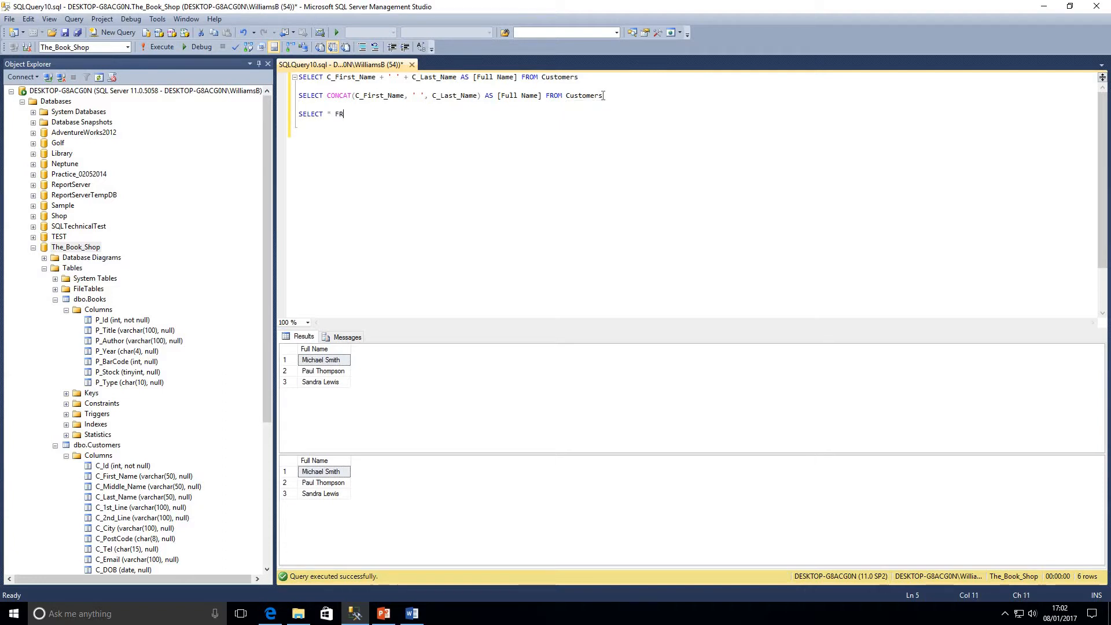
text(OM dbo.Customers)
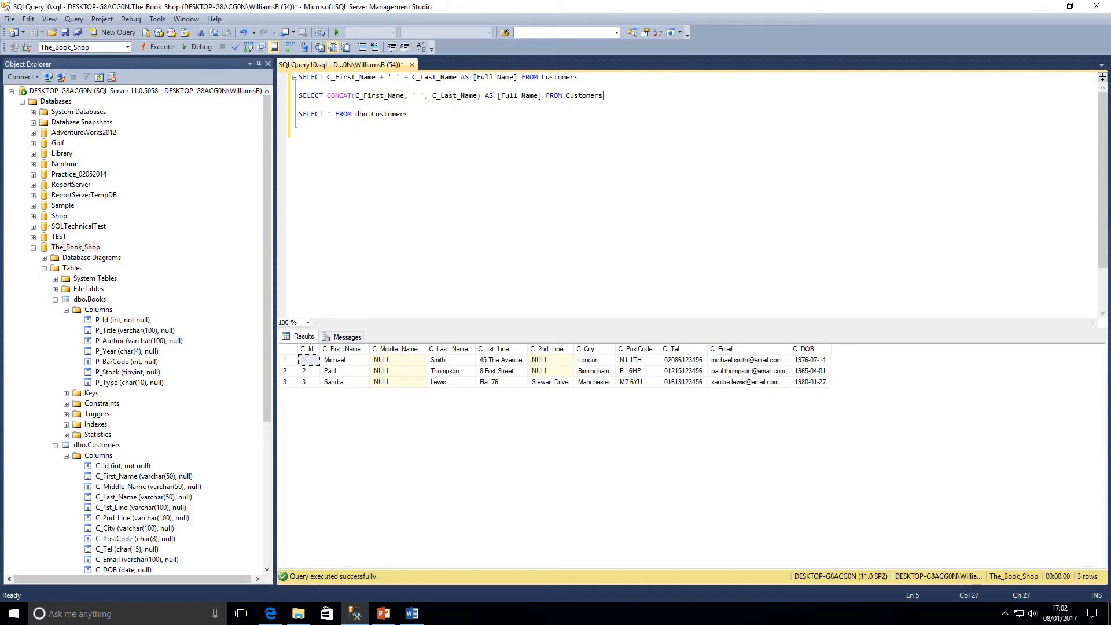
text(C_Id, C_First_Name,)
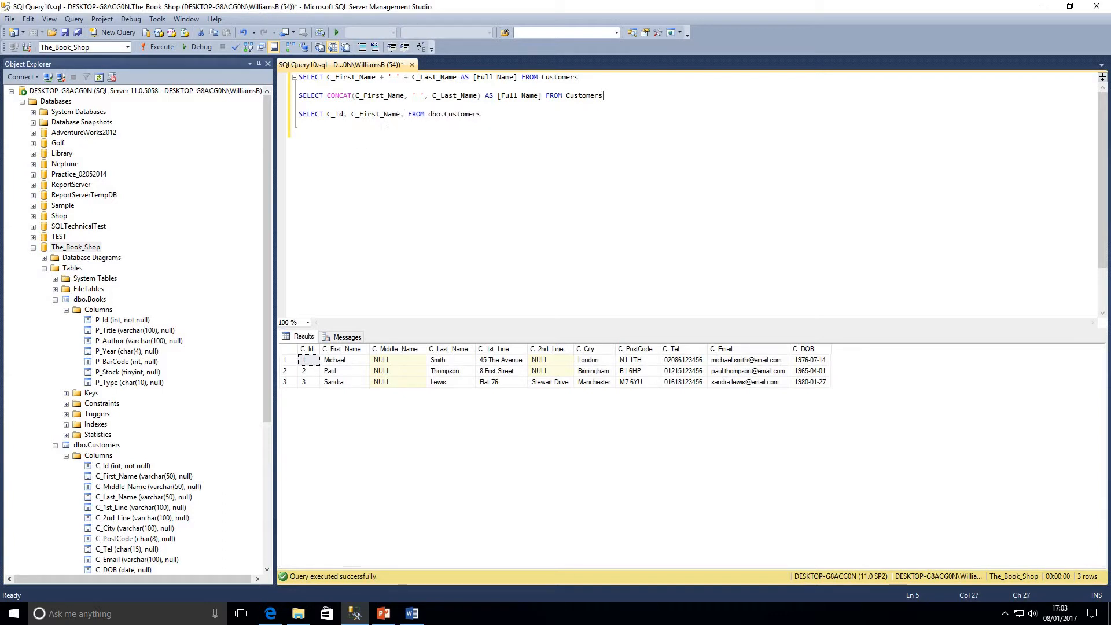
text(C_Middle_Name)
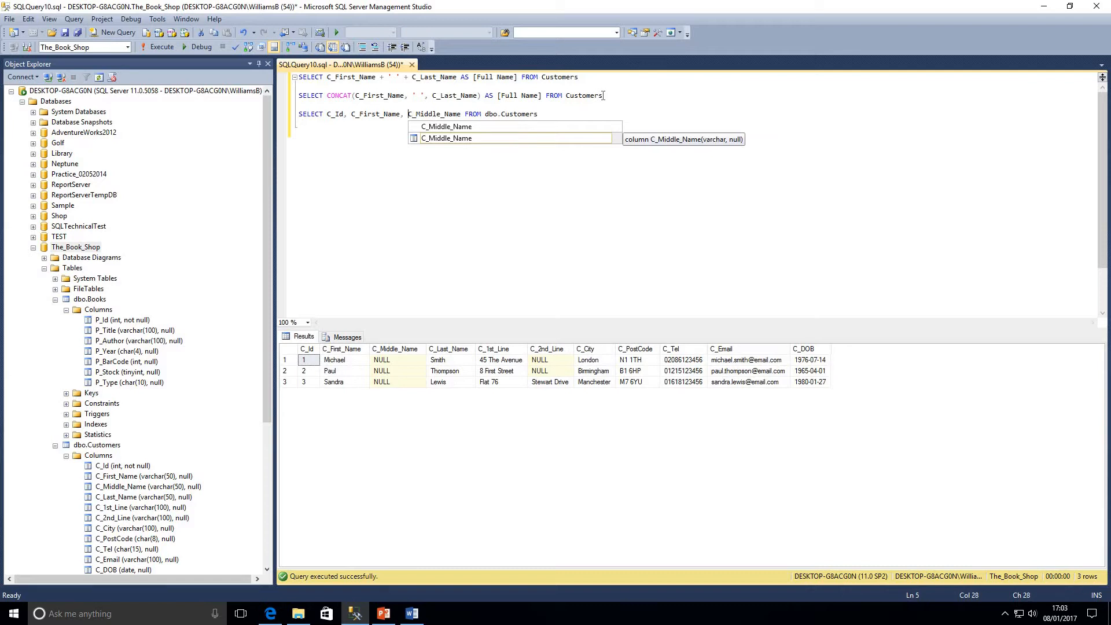
text(COALESCE(C)
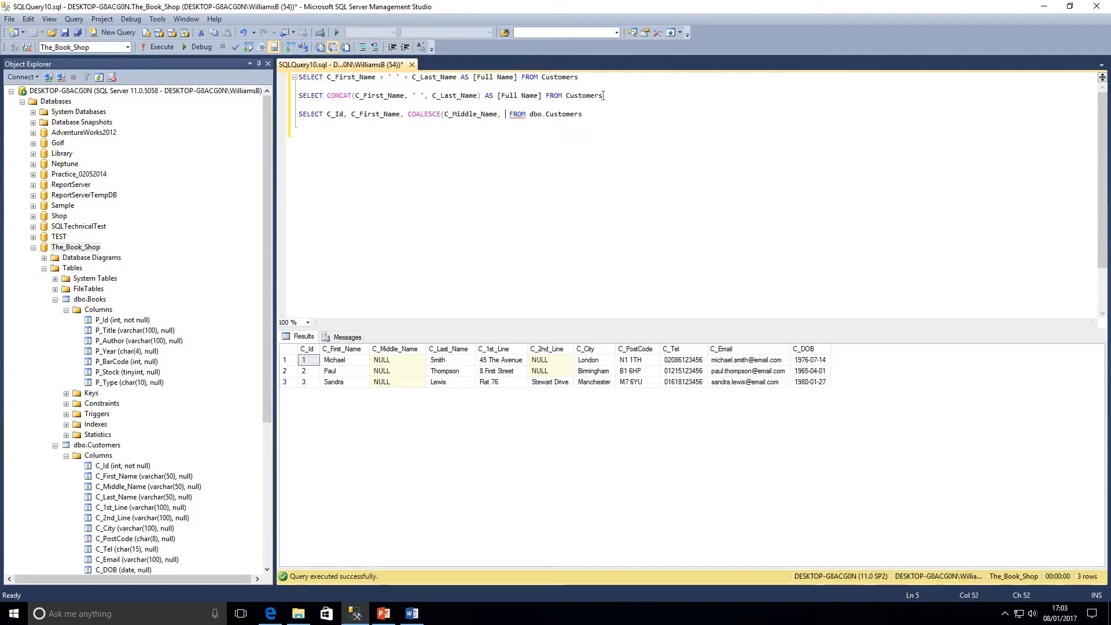
text('') C_LastNam)
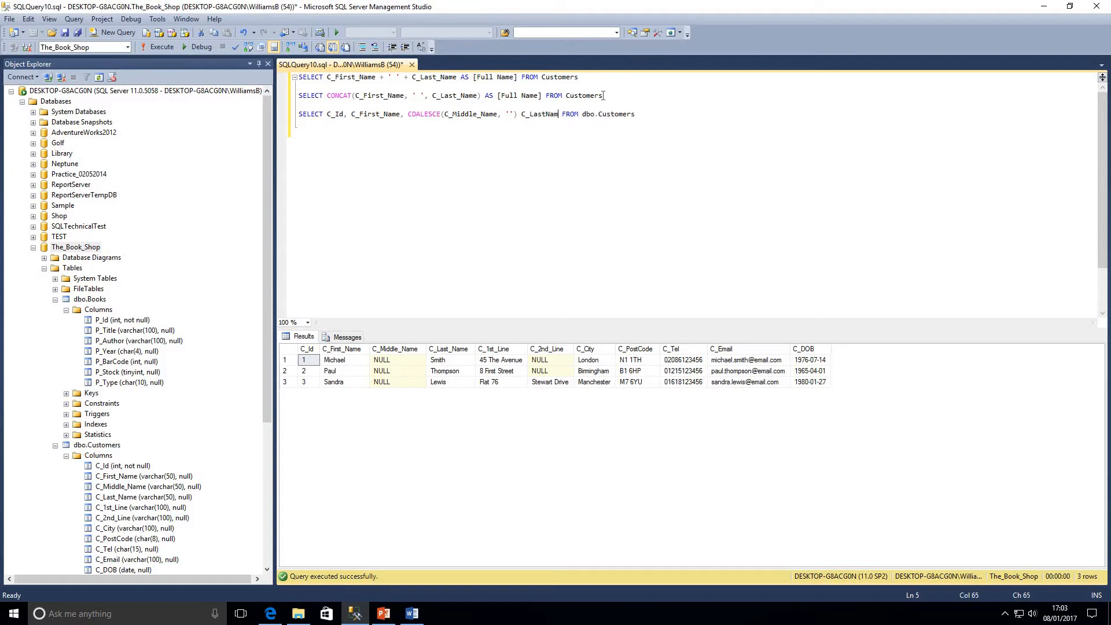
text(_)
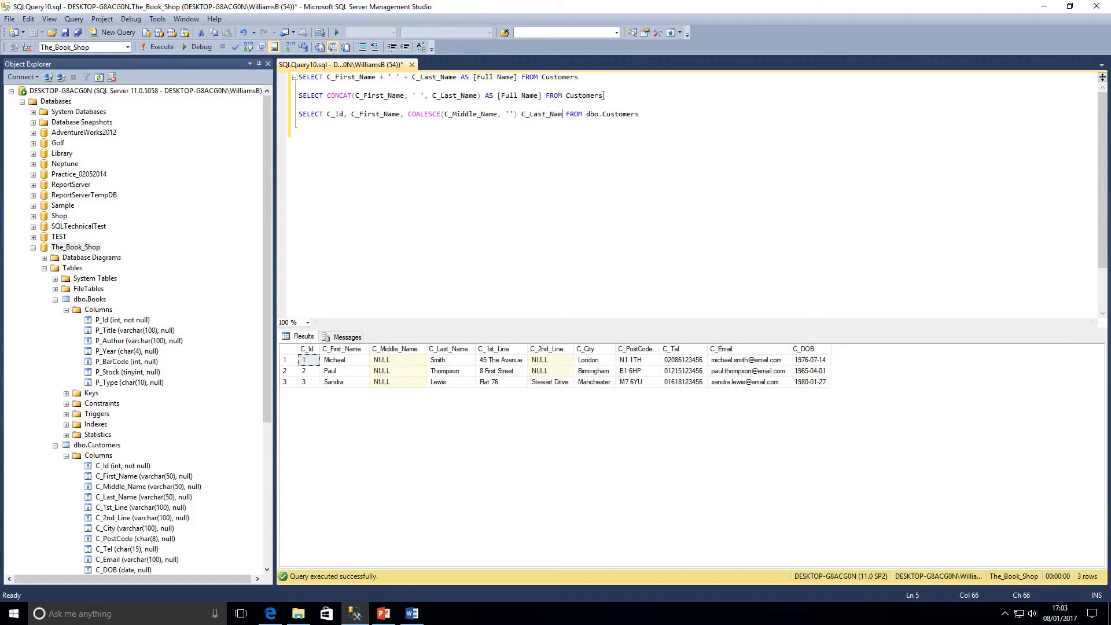
text(, C_1st_Line, C)
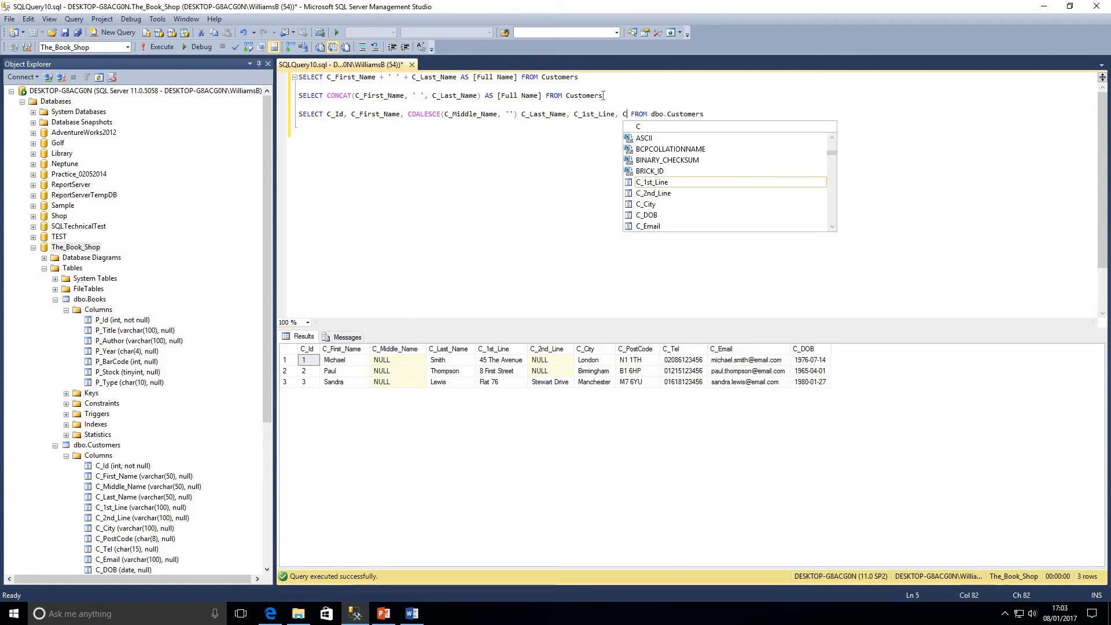
text(N)
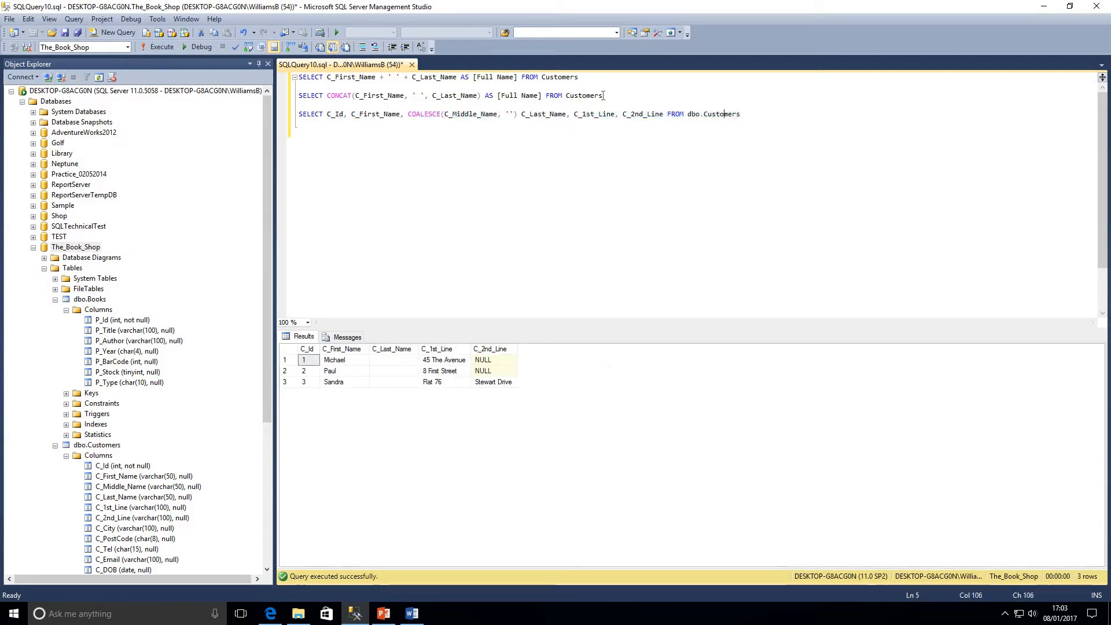
Step: Wrap the third query's six selected columns inside a single CONCAT( ... ) call
click(482, 114)
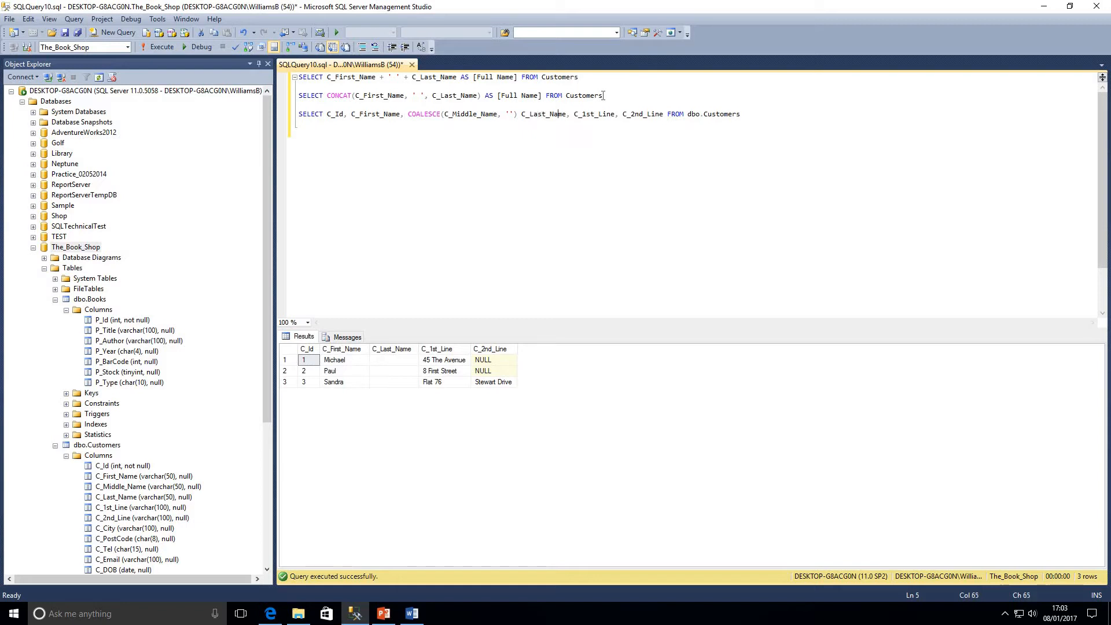
click(666, 113)
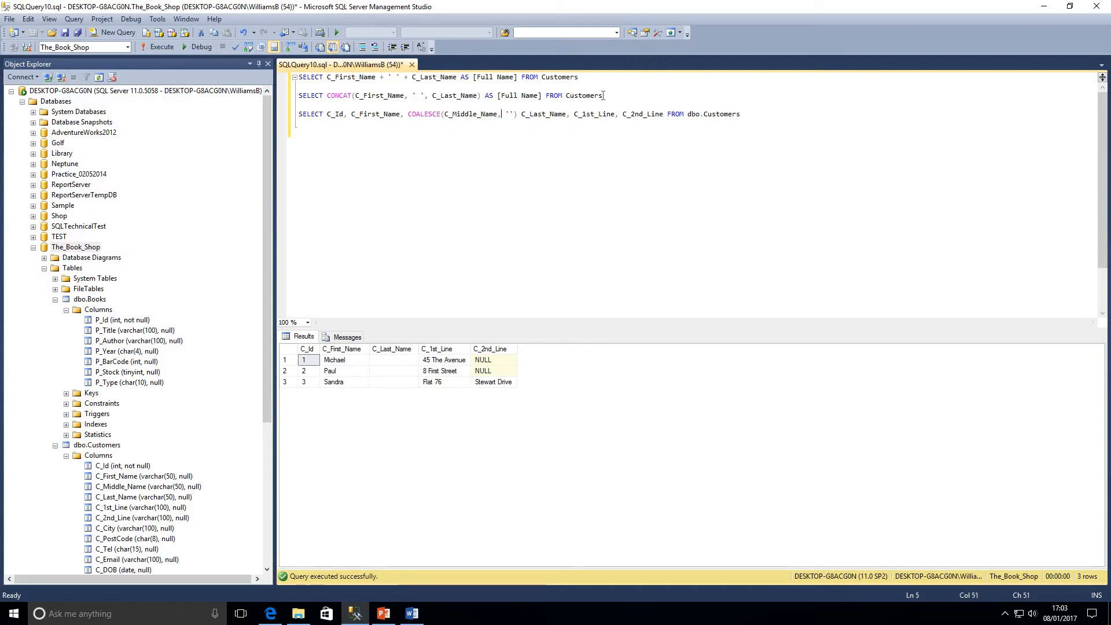
click(329, 114)
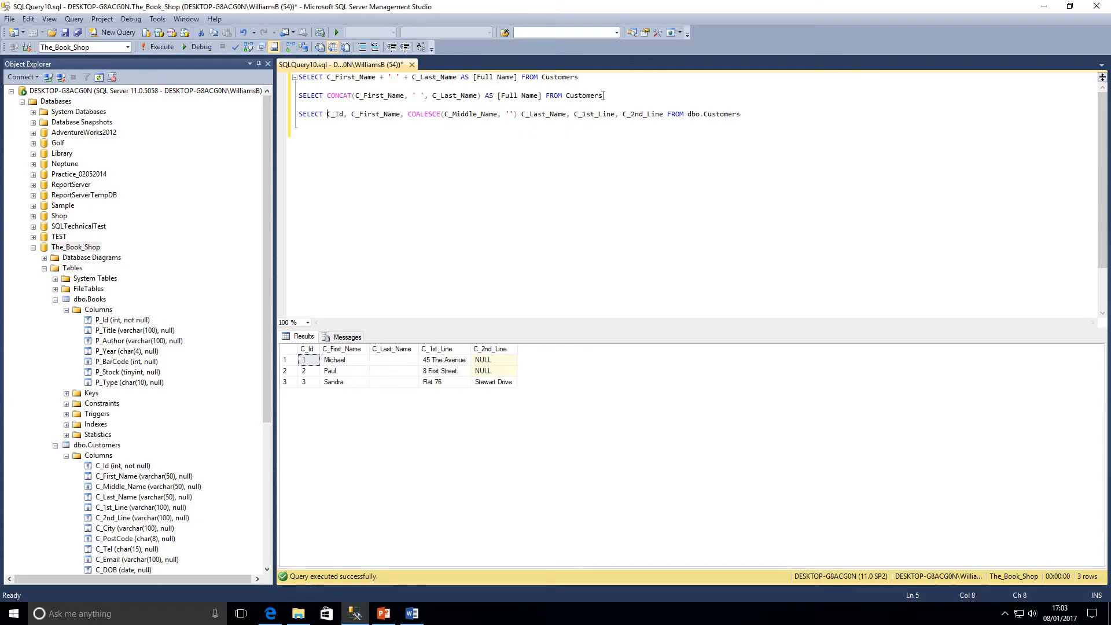
text(CONCAT()
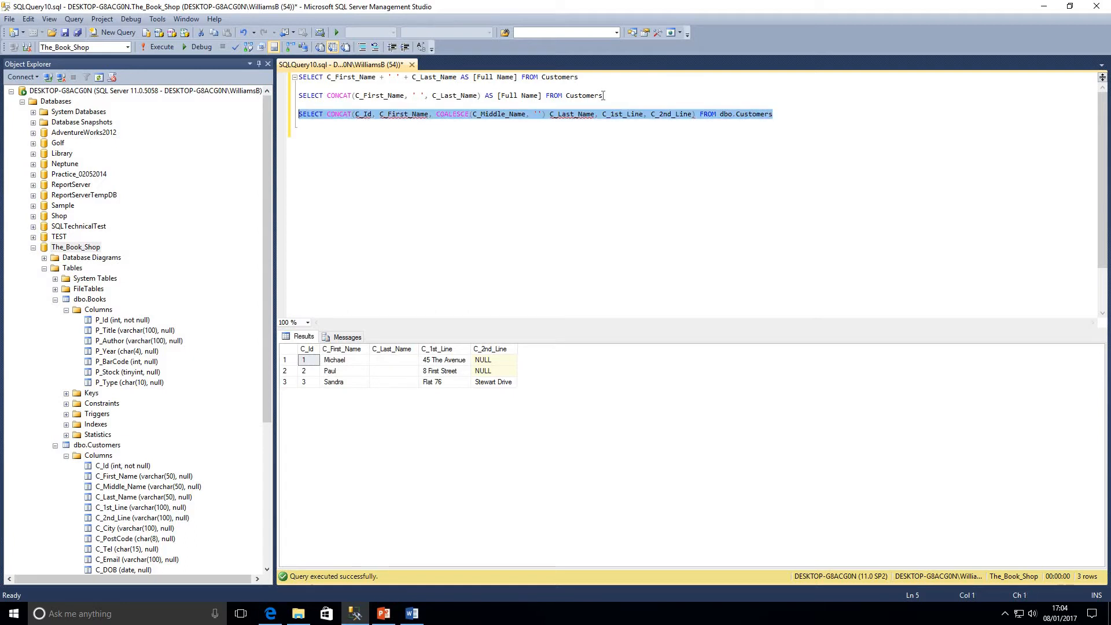
Step: Fix the syntax error by adding a comma after COALESCE, then rerun the CONCAT query
click(161, 46)
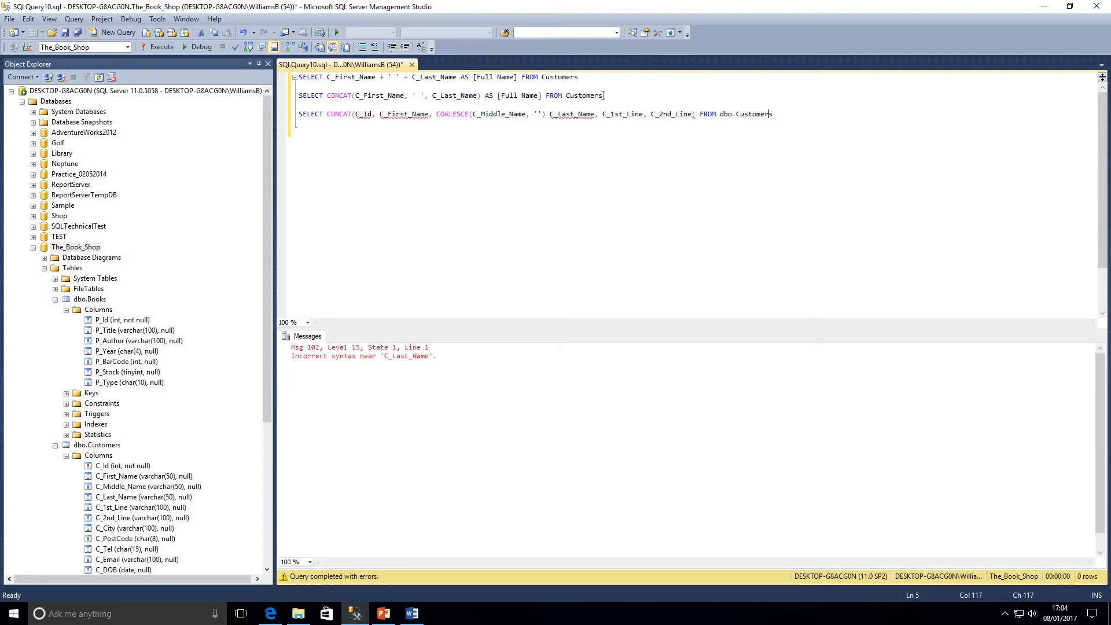
click(625, 114)
text(,)
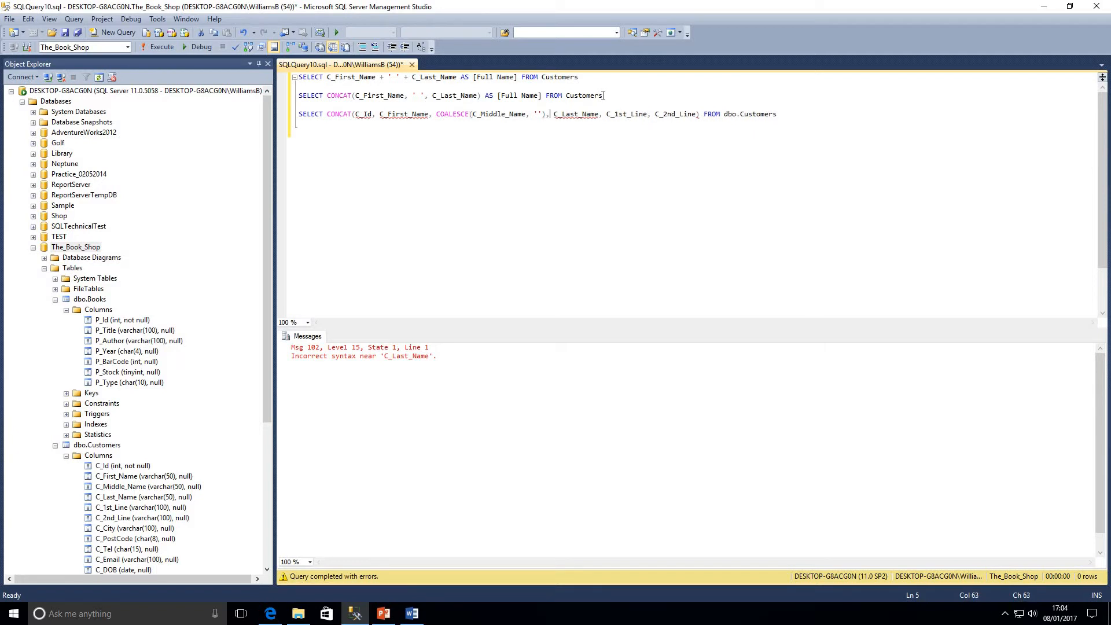
click(158, 46)
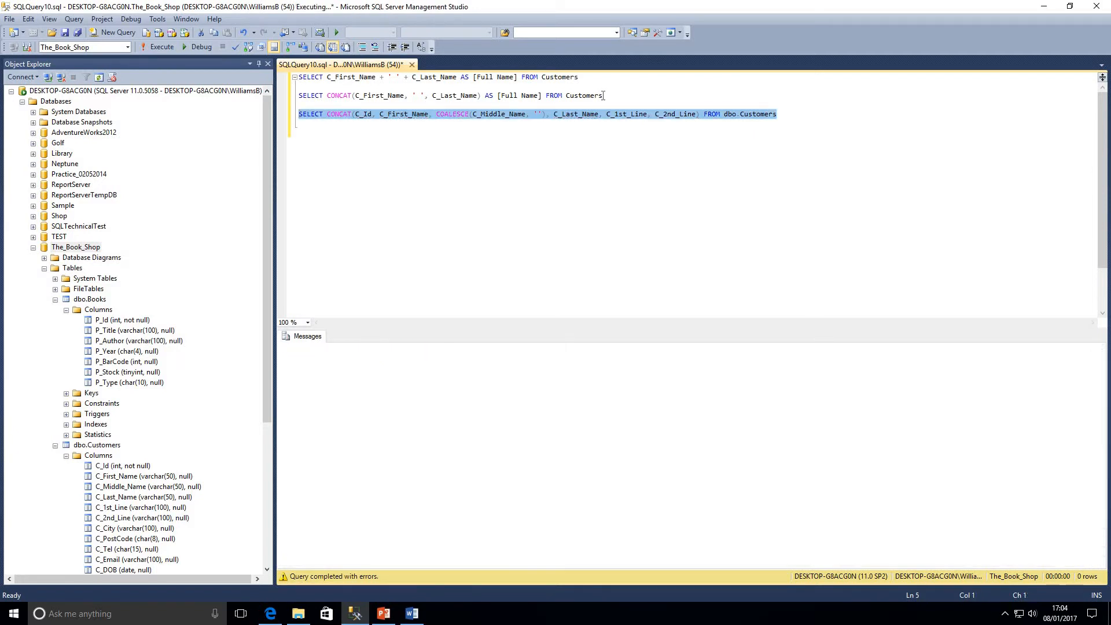
click(158, 47)
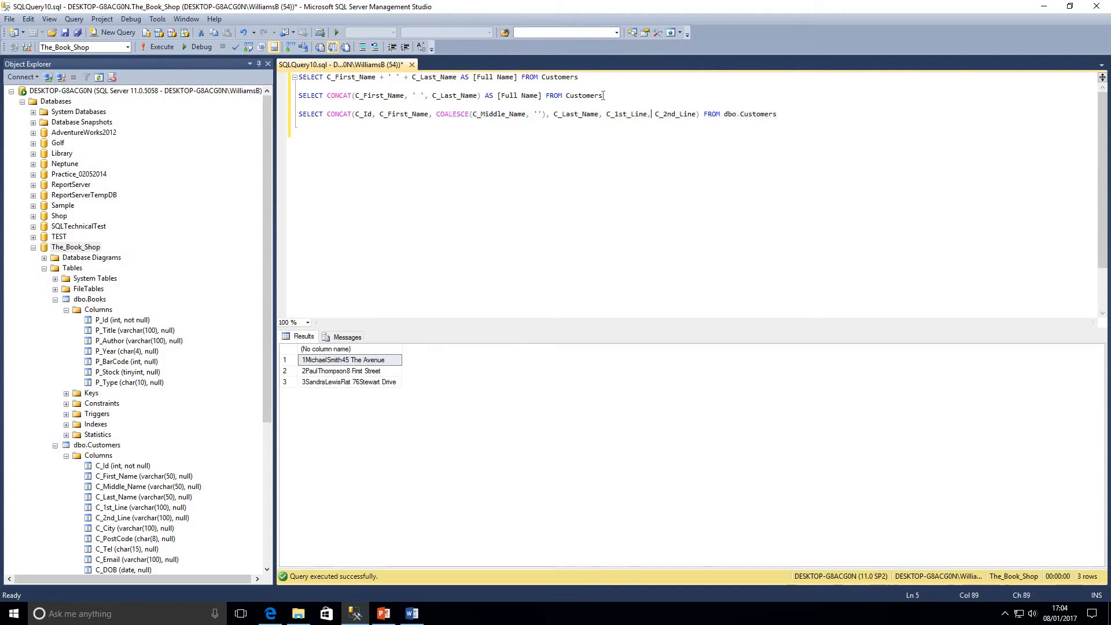
Step: Add ' ' after C_Id and alias the CONCAT output AS Result
click(409, 114)
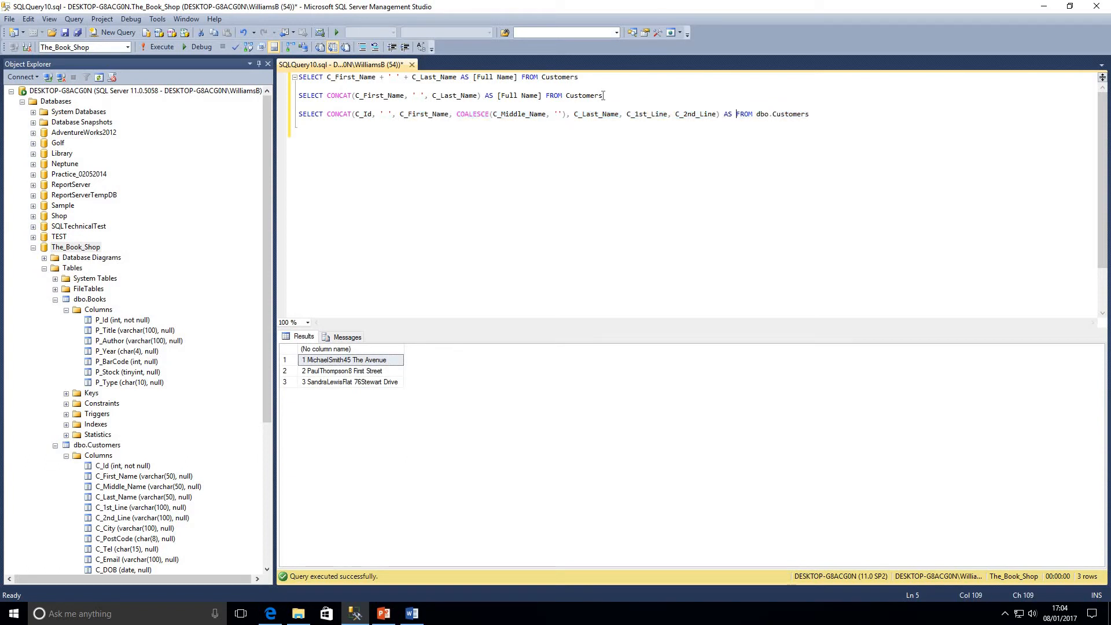
text(Resultt)
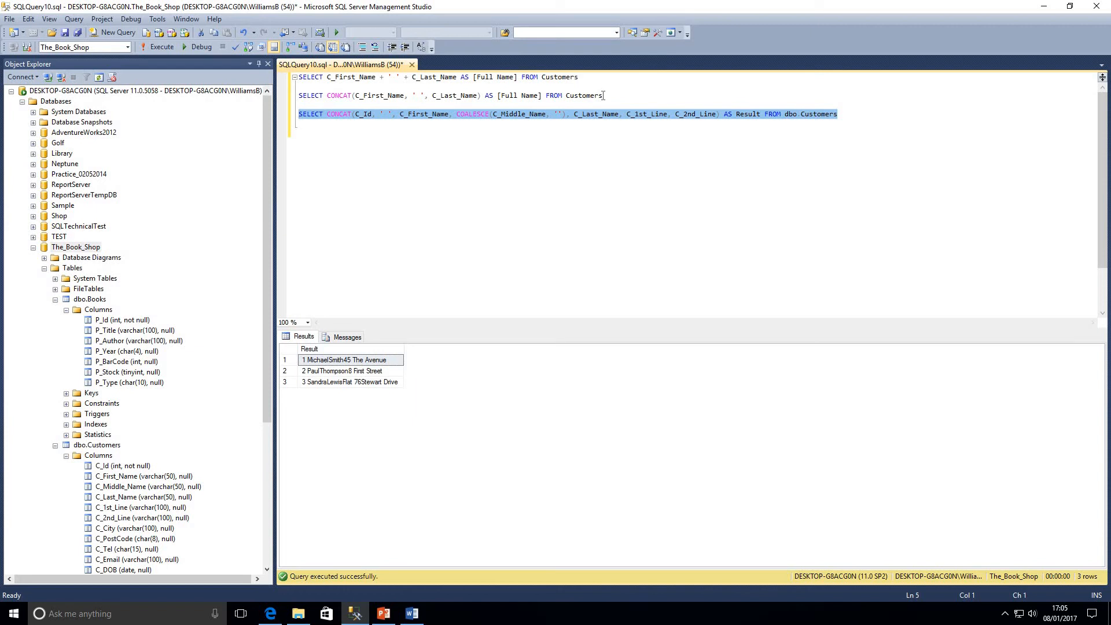
click(300, 114)
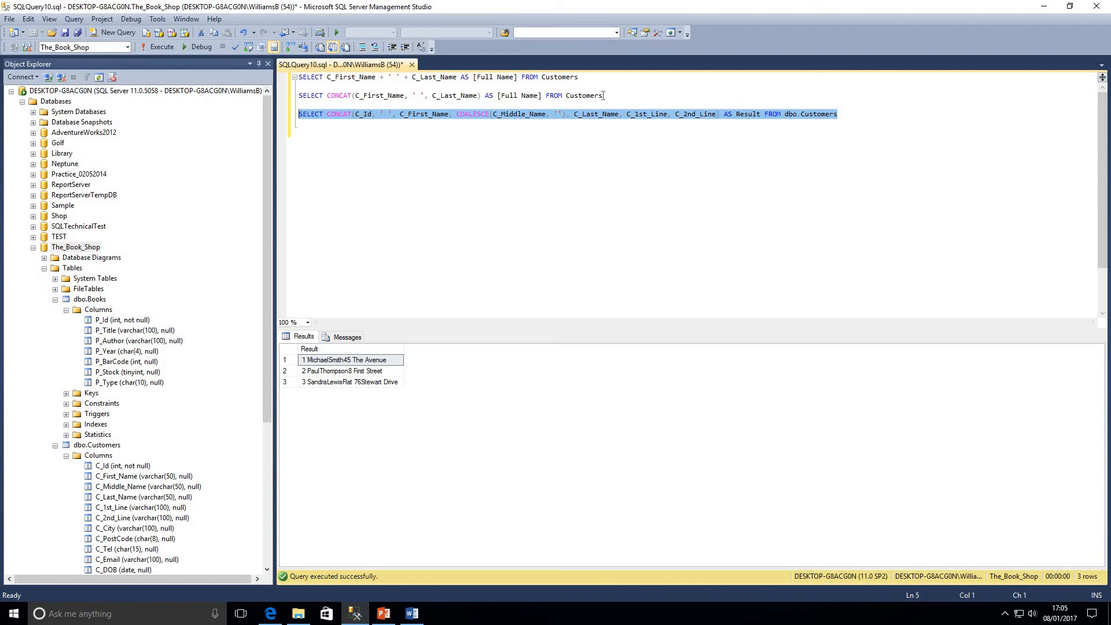